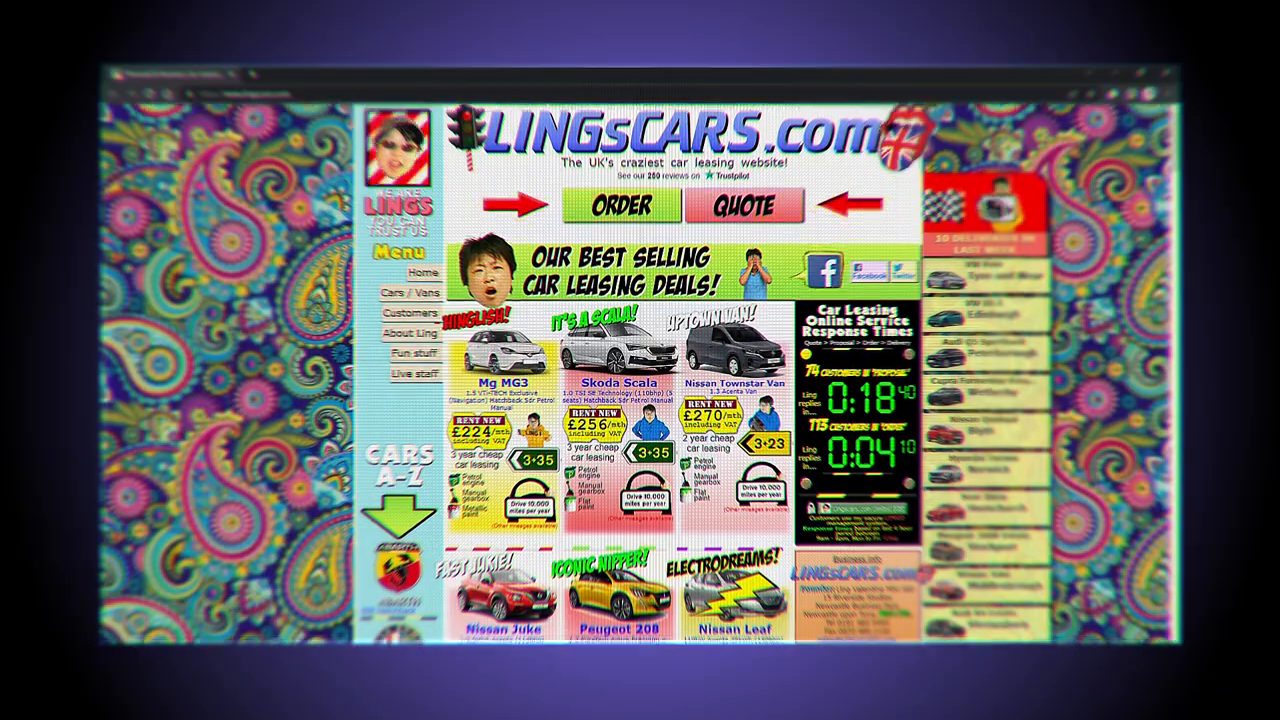
Step: Cycle Coolors through three fresh random palettes with the spacebar
{"action": "scroll", "scroll_direction": "down", "scroll_amount": 3}
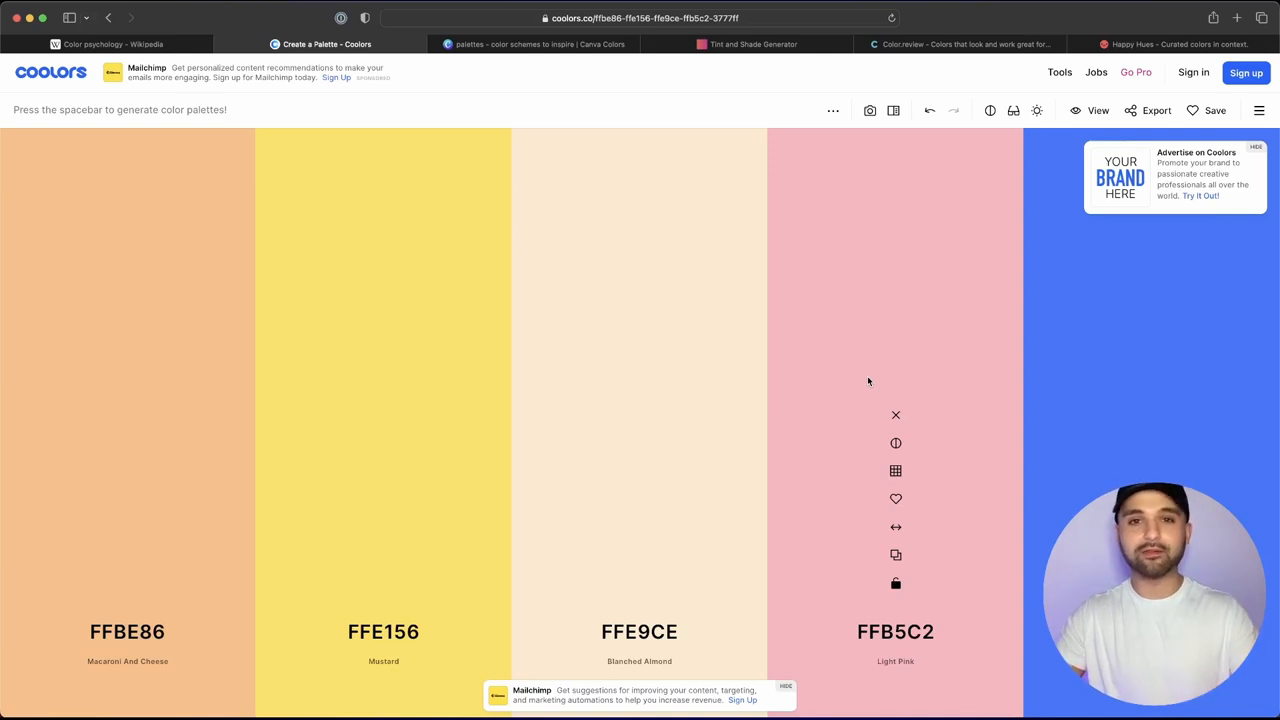
{"action": "key", "text": "space"}
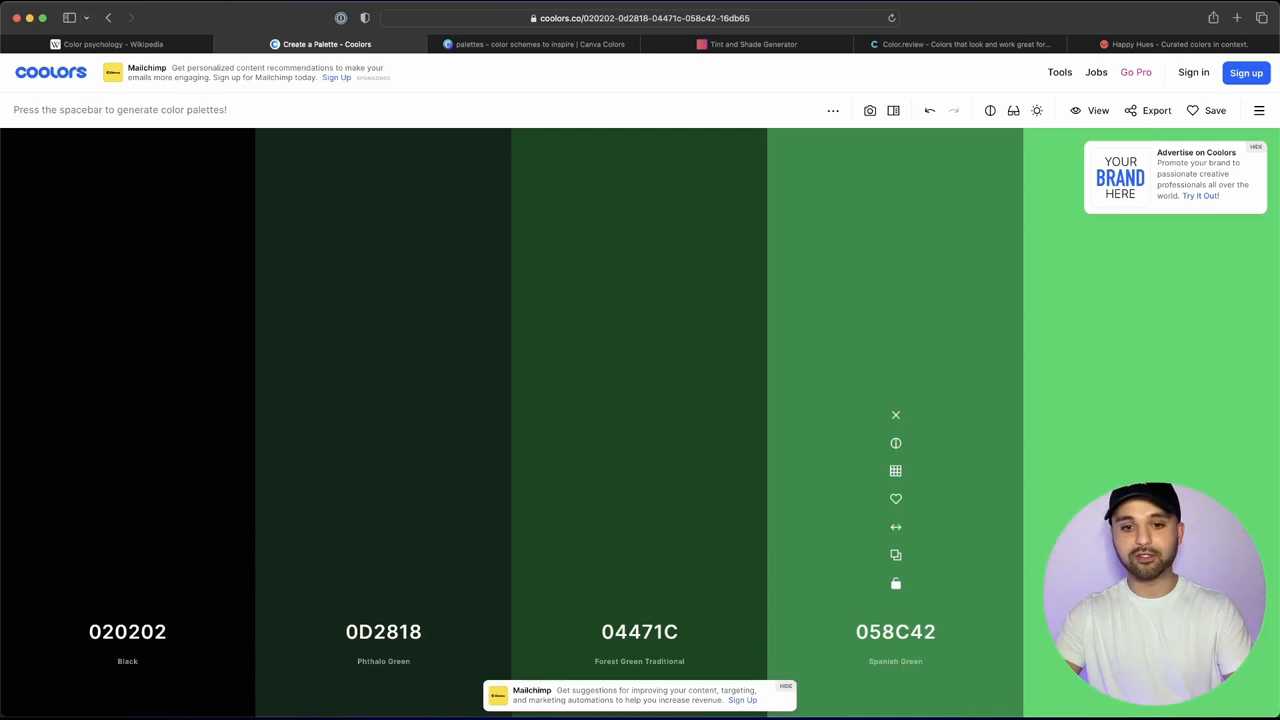
{"action": "key", "text": "space"}
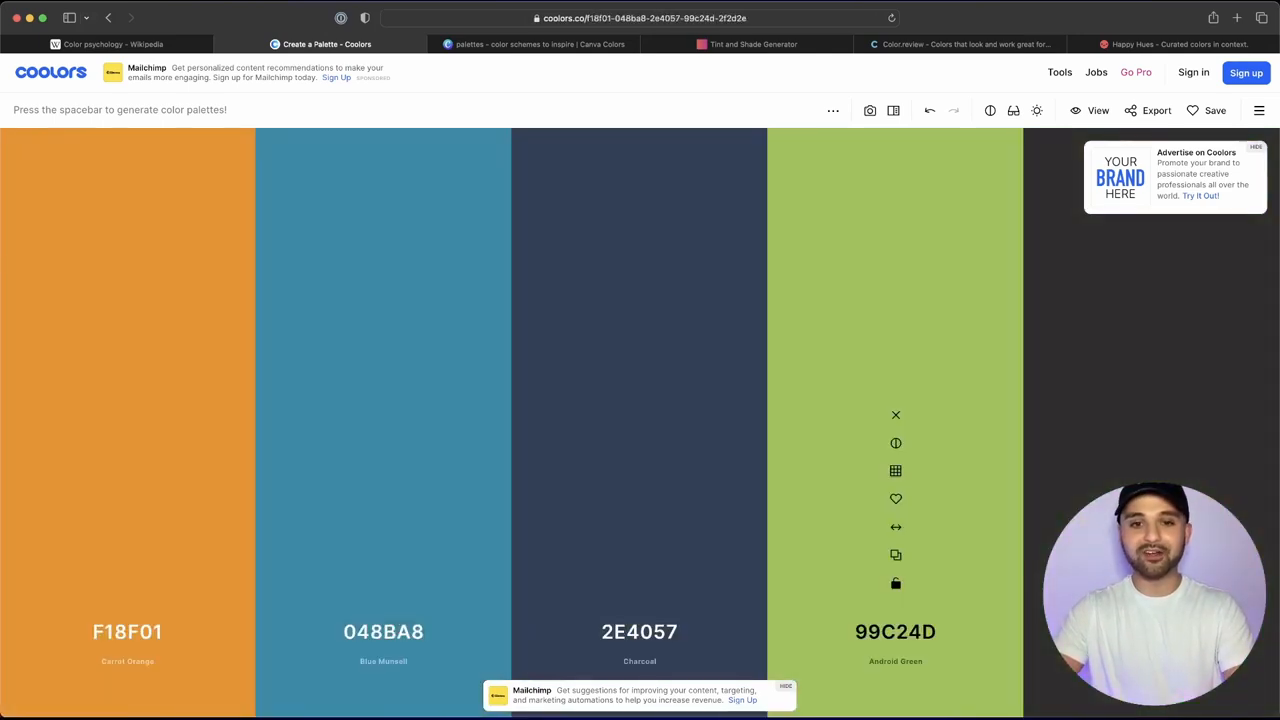
{"action": "key", "text": "space"}
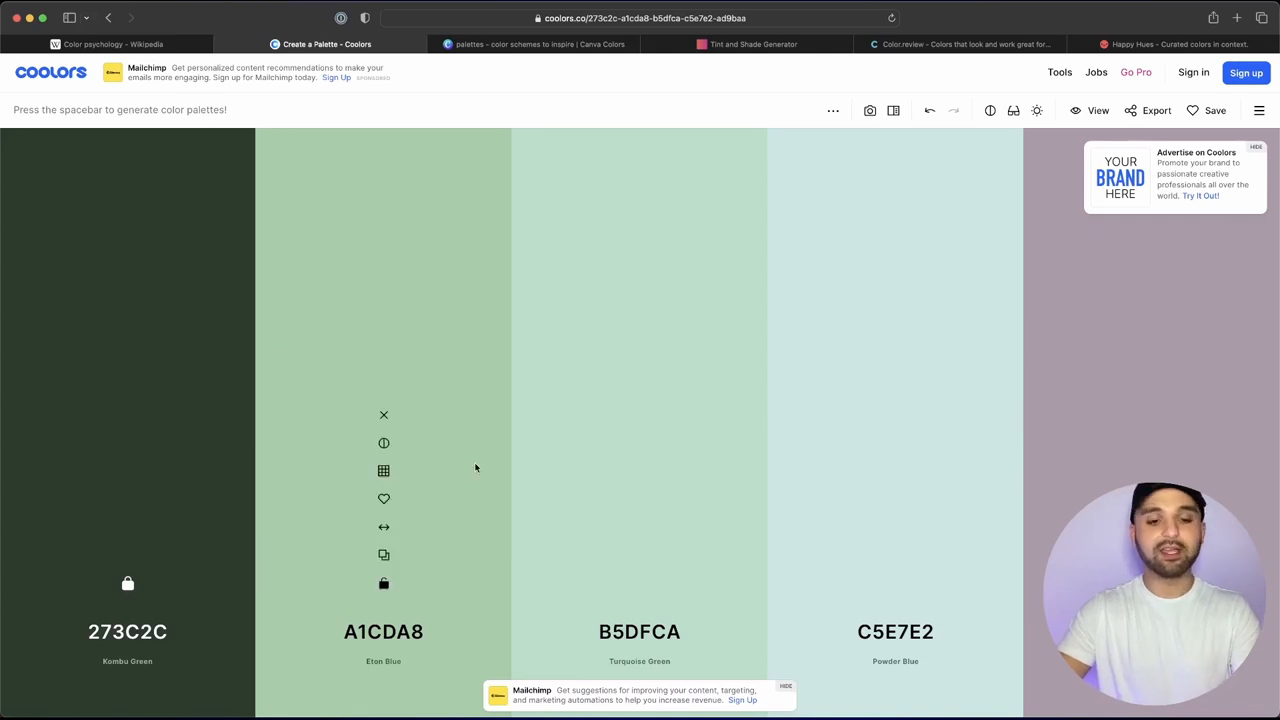
{"action": "mouse_move", "coordinate": [384, 528]}
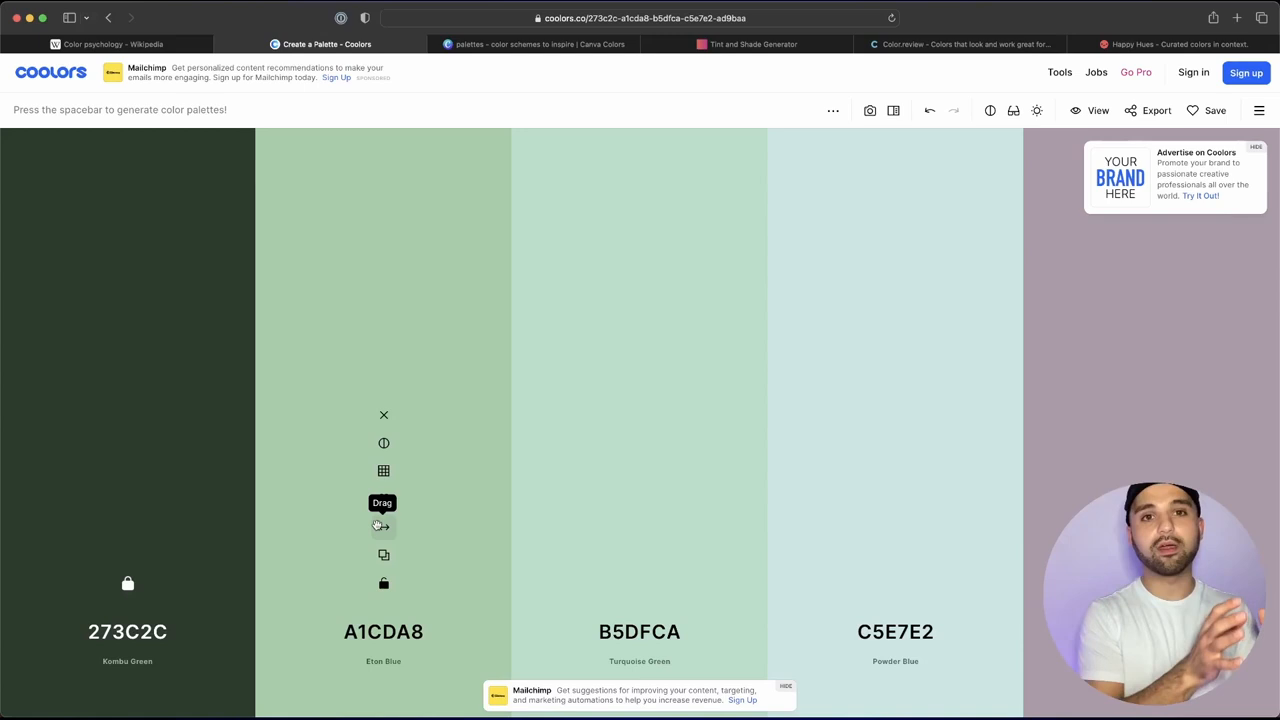
Step: Regenerate the unlocked swatches twice around the locked dark green 273C2C and tan D4AA7D
{"action": "key", "text": "space"}
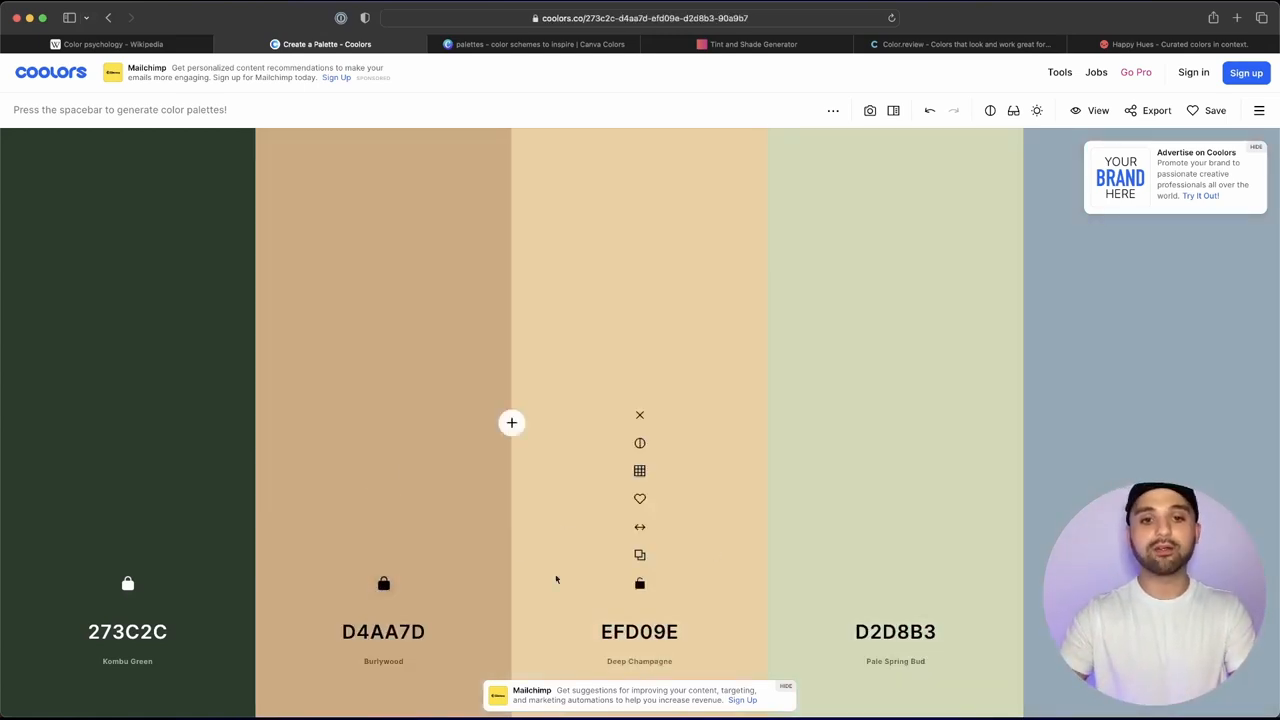
{"action": "key", "text": "space"}
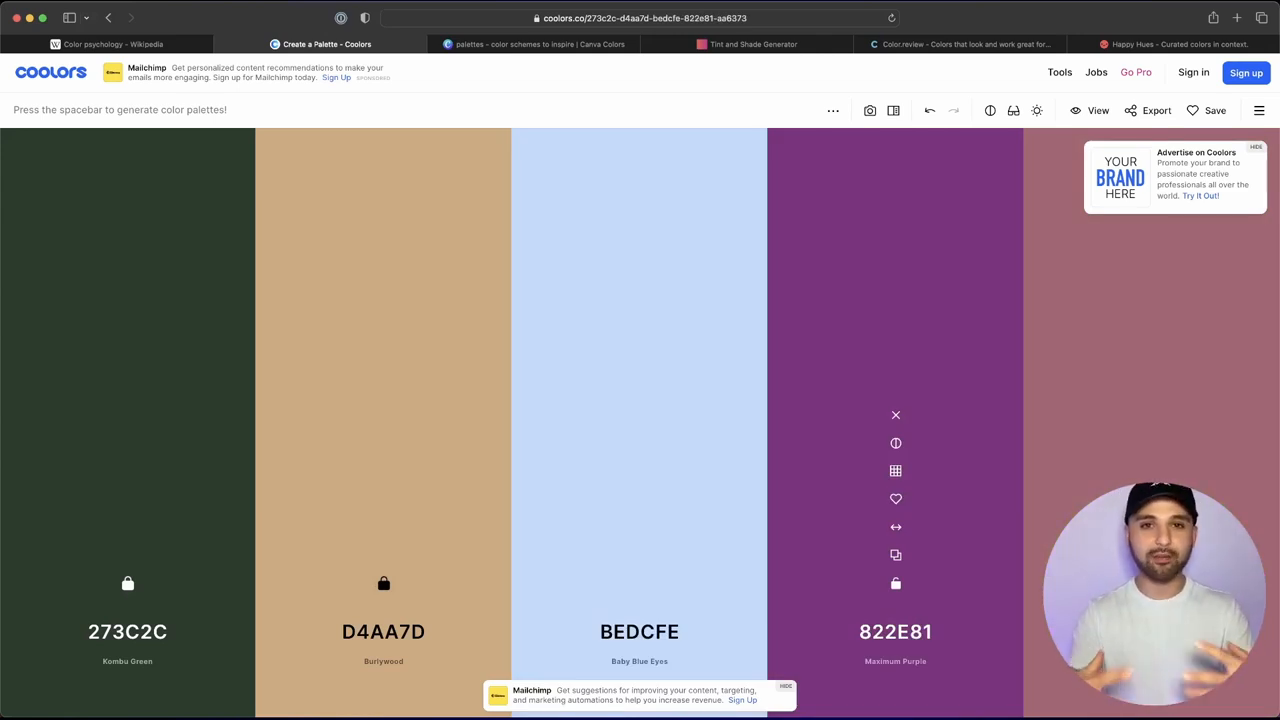
{"action": "mouse_move", "coordinate": [912, 376]}
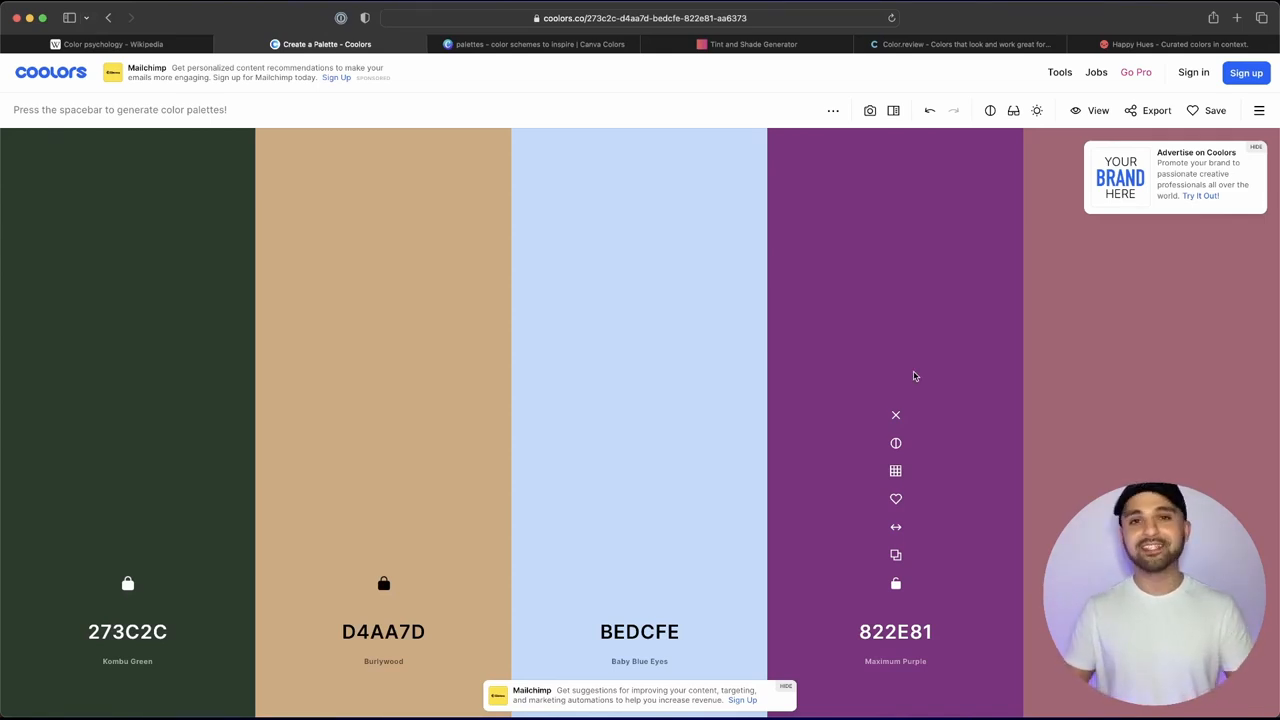
Step: Search Canva's color palettes for 'green' and locate the Green Blaze combination
{"action": "left_click", "coordinate": [536, 44]}
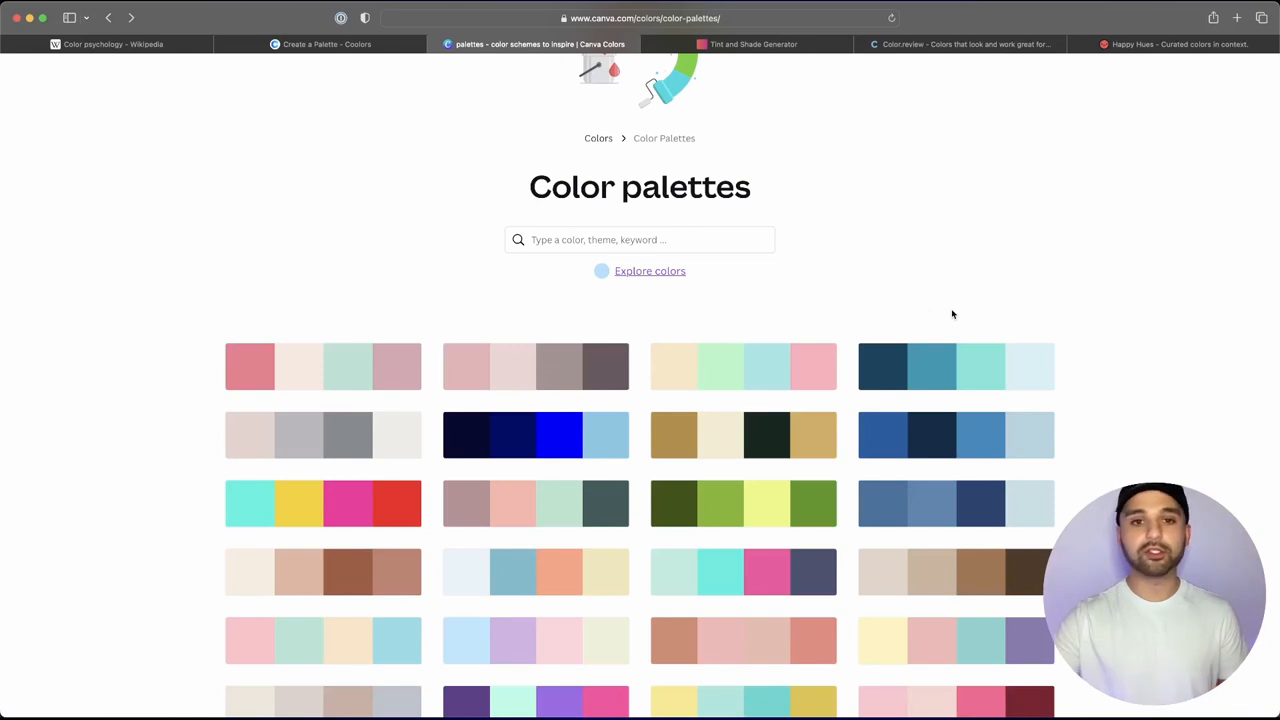
{"action": "type", "text": "a"}
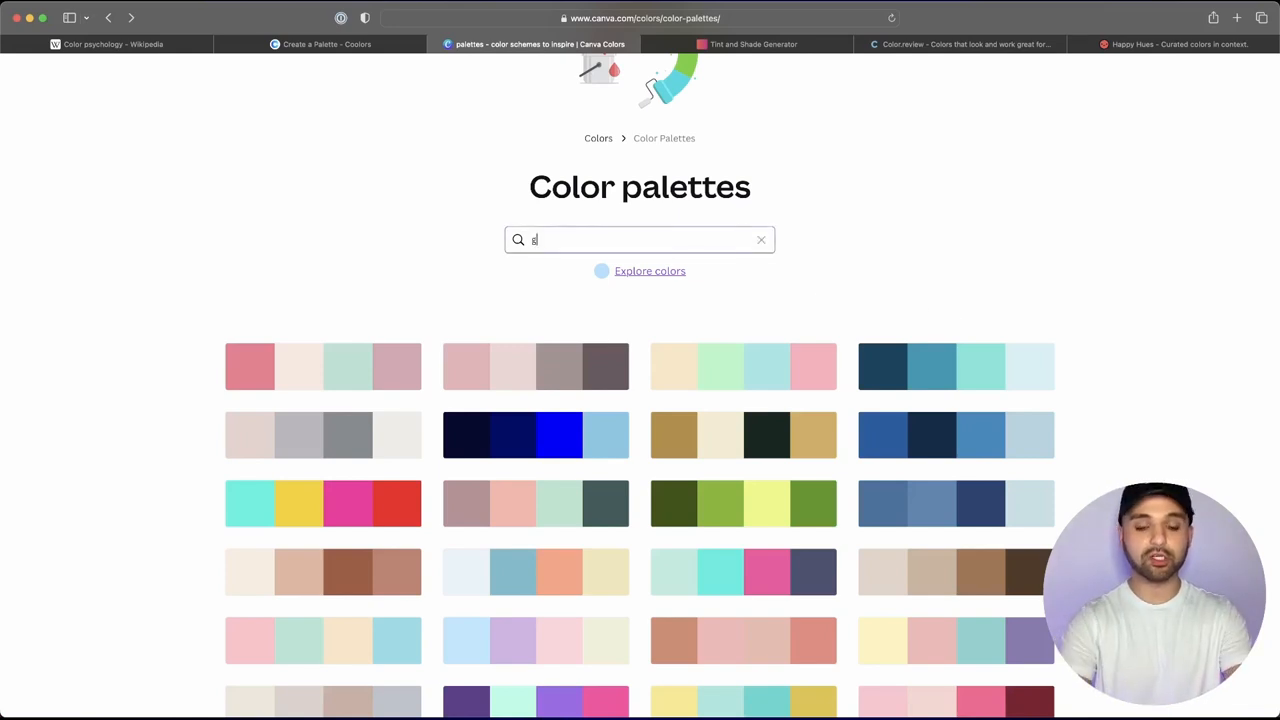
{"action": "type", "text": "reen"}
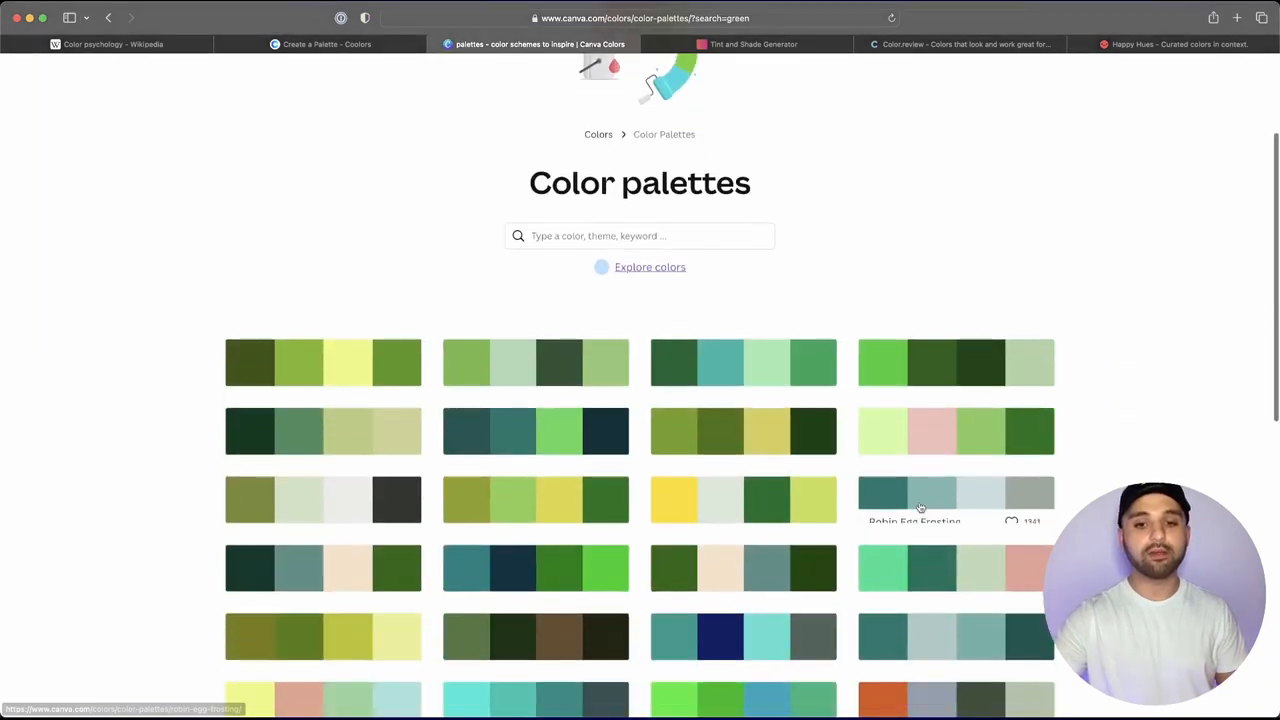
{"action": "scroll", "scroll_direction": "down", "scroll_amount": 3}
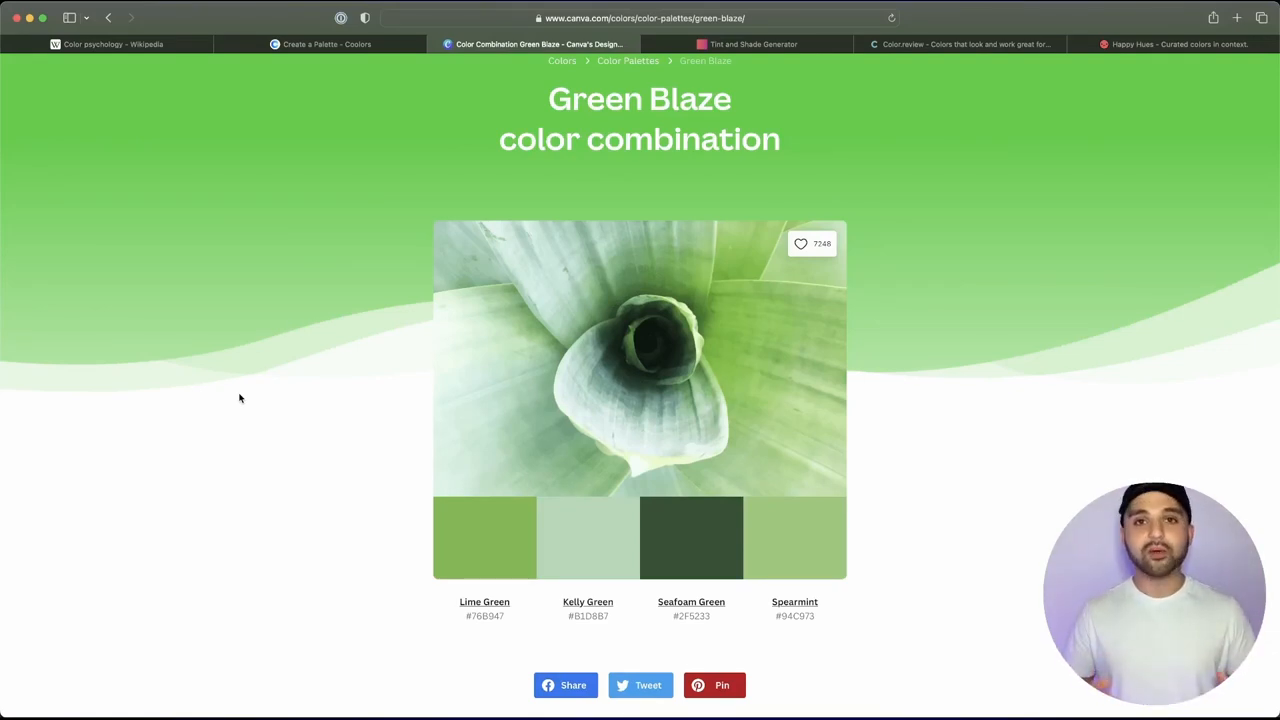
{"action": "mouse_move", "coordinate": [392, 218]}
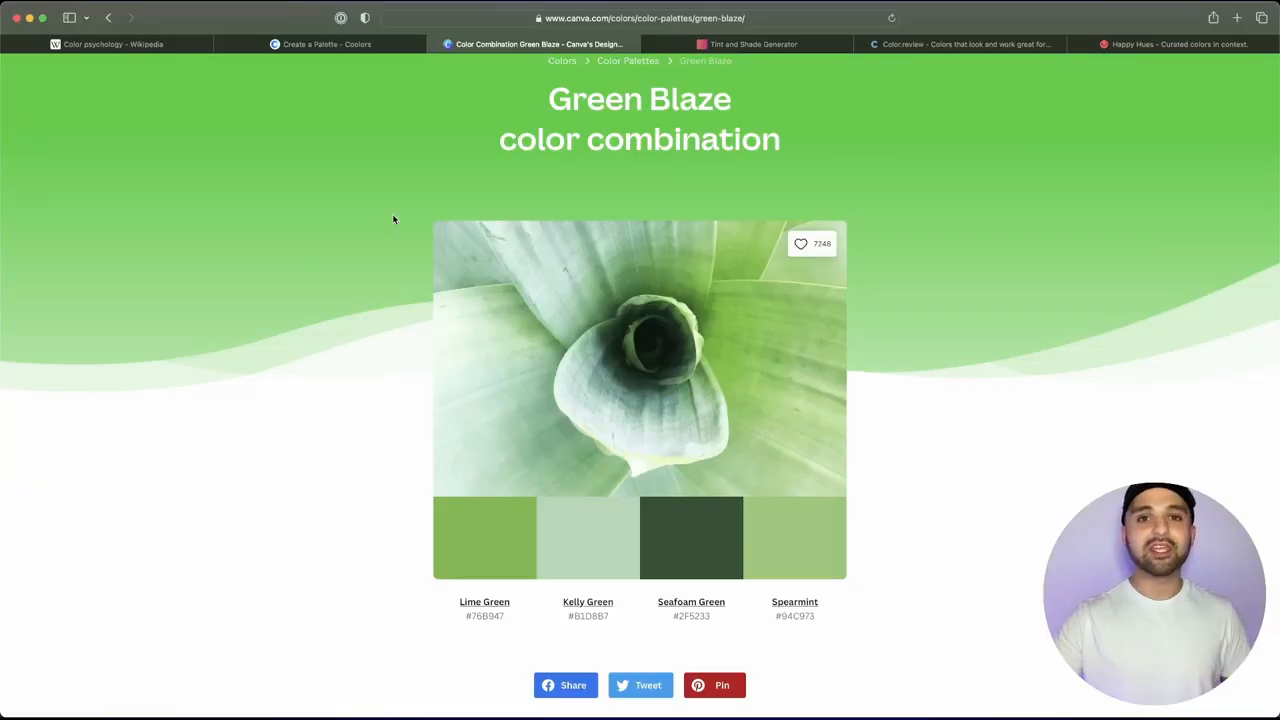
Step: Copy Lime Green #76B947 from Green Blaze and generate its tints and shades
{"action": "left_click", "coordinate": [752, 44]}
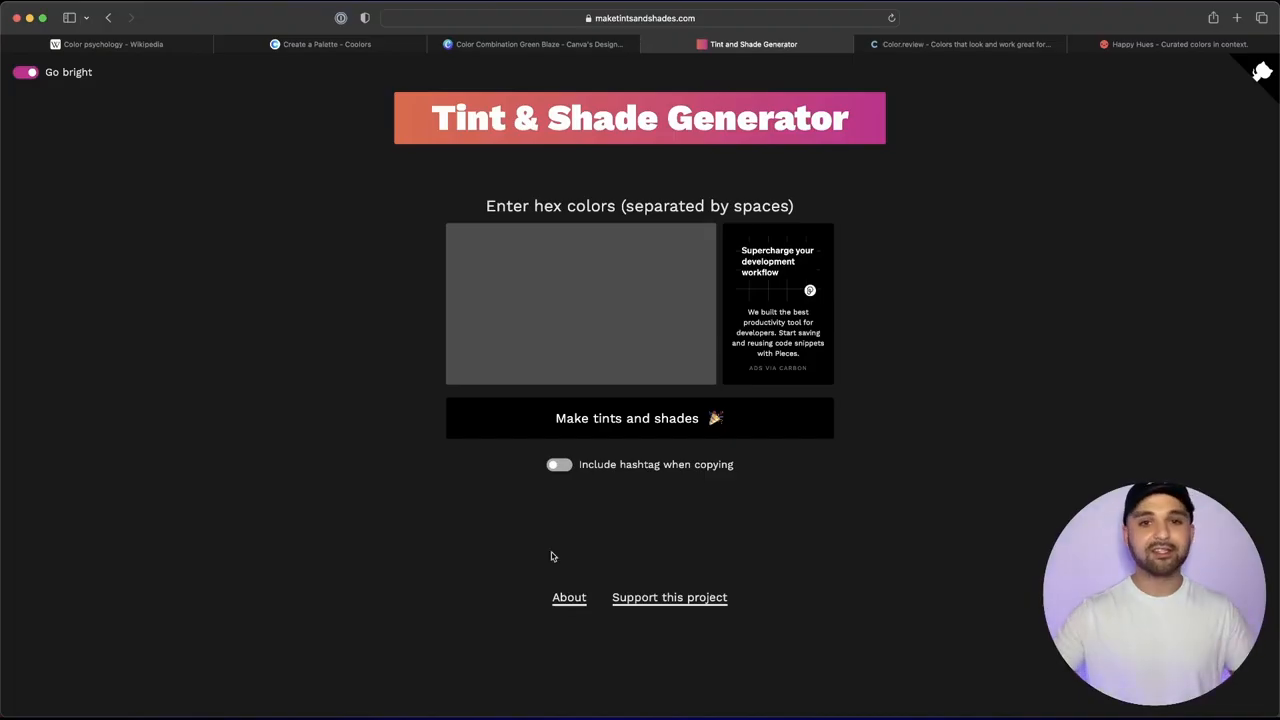
{"action": "left_click", "coordinate": [532, 44]}
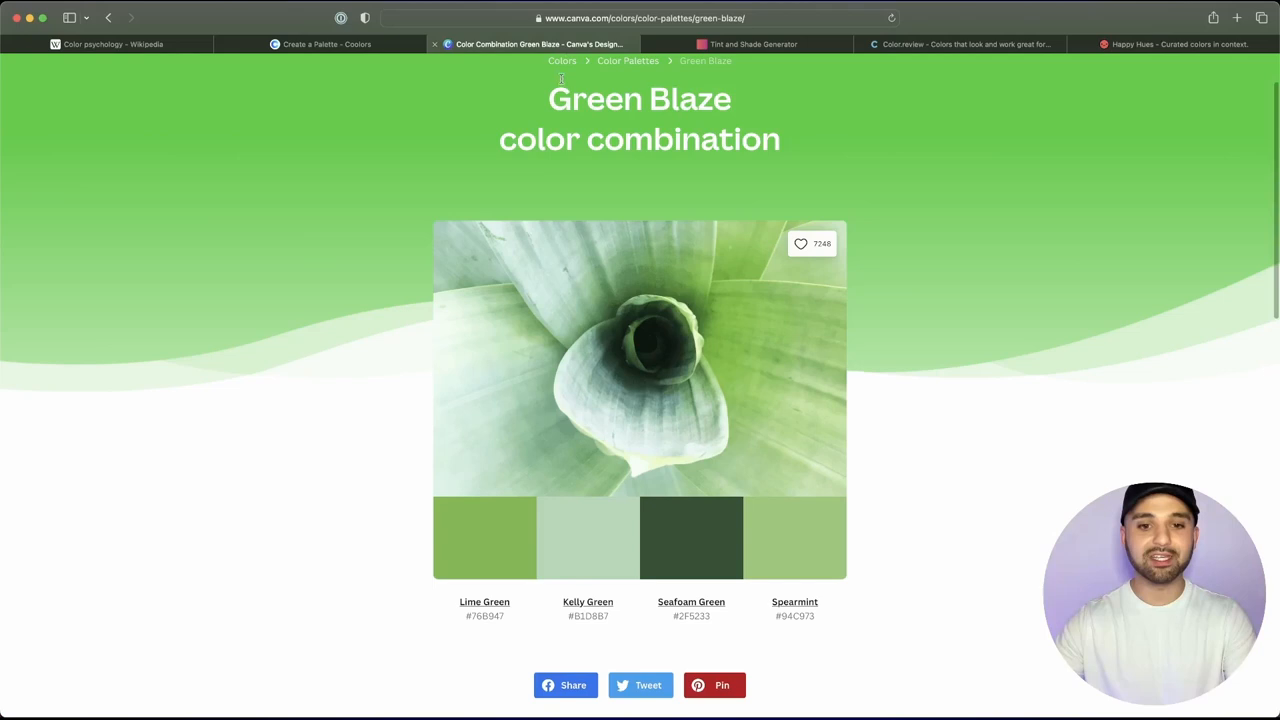
{"action": "double_click", "coordinate": [484, 616]}
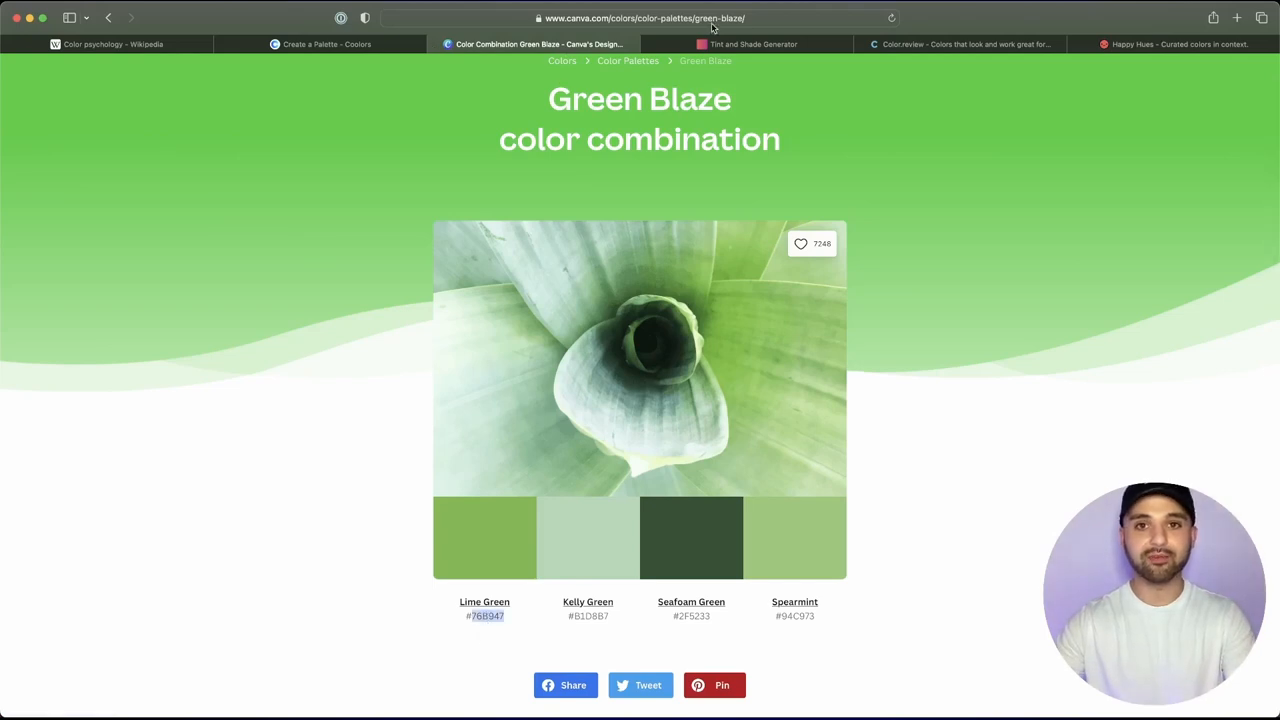
{"action": "left_click", "coordinate": [752, 44]}
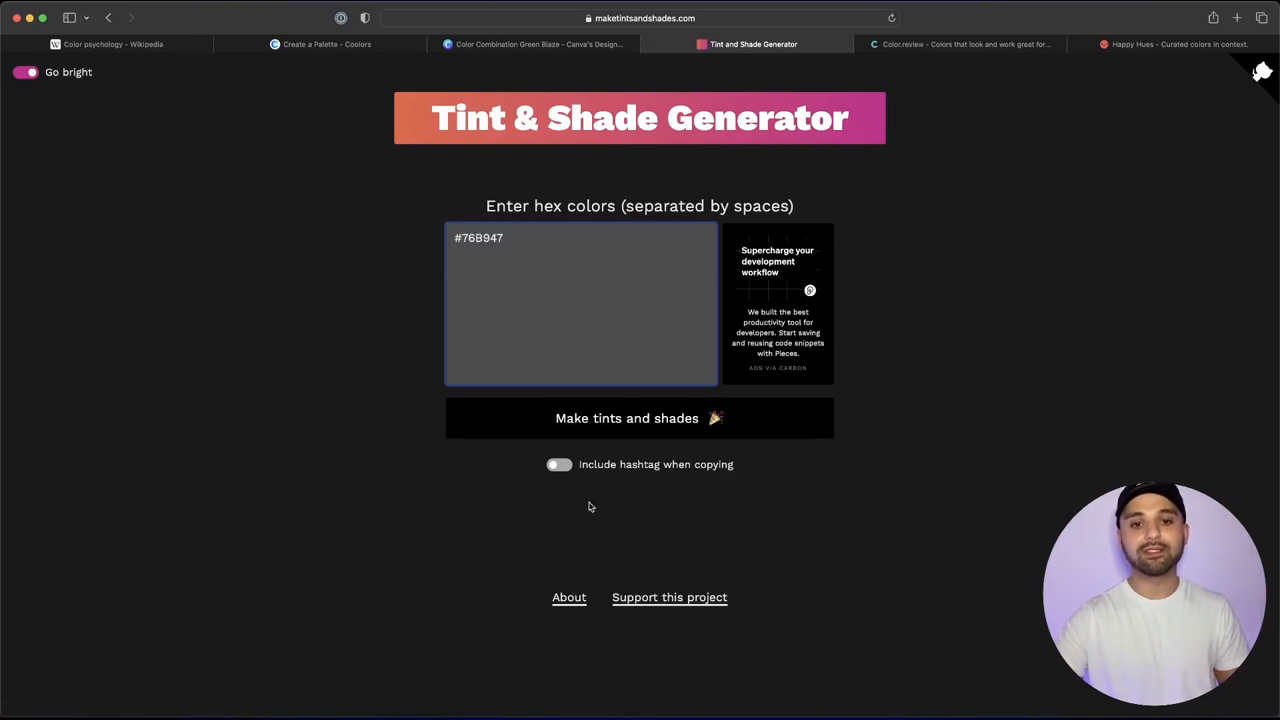
{"action": "left_click", "coordinate": [640, 418]}
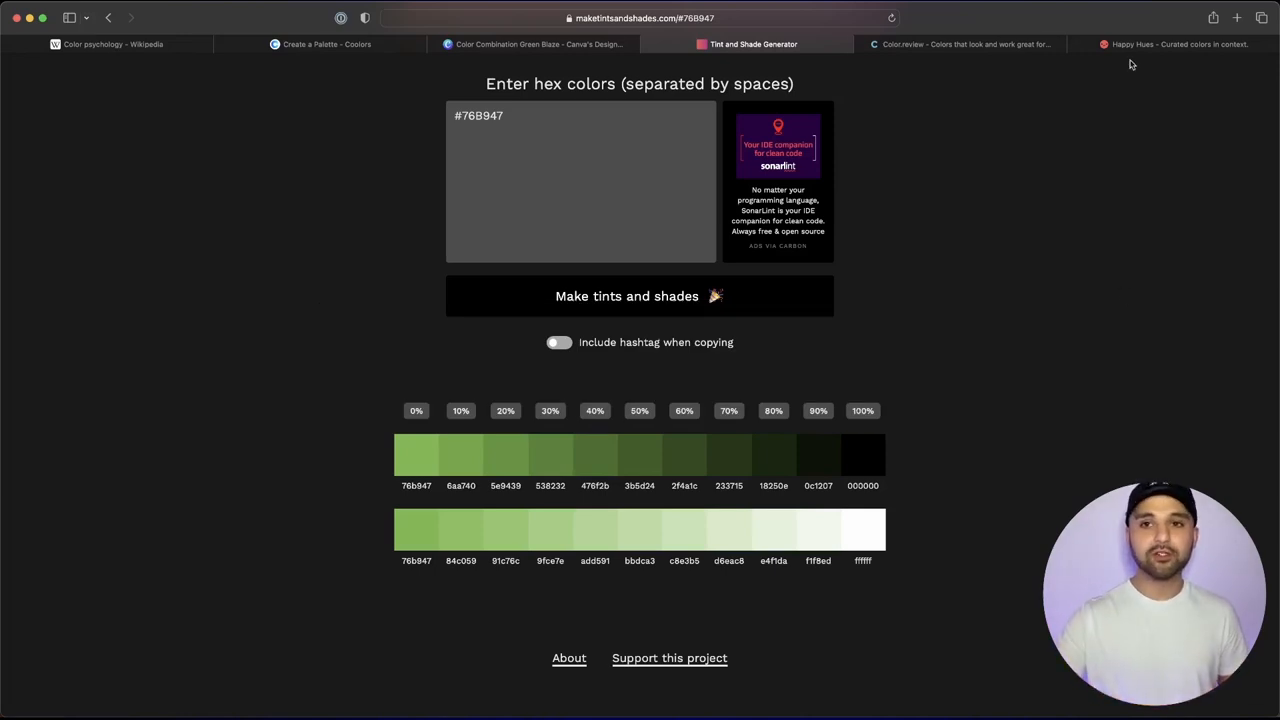
Step: Shift Color.review's hue to green, reading a 7.3 AAA contrast for dark text on light green
{"action": "left_click", "coordinate": [960, 44]}
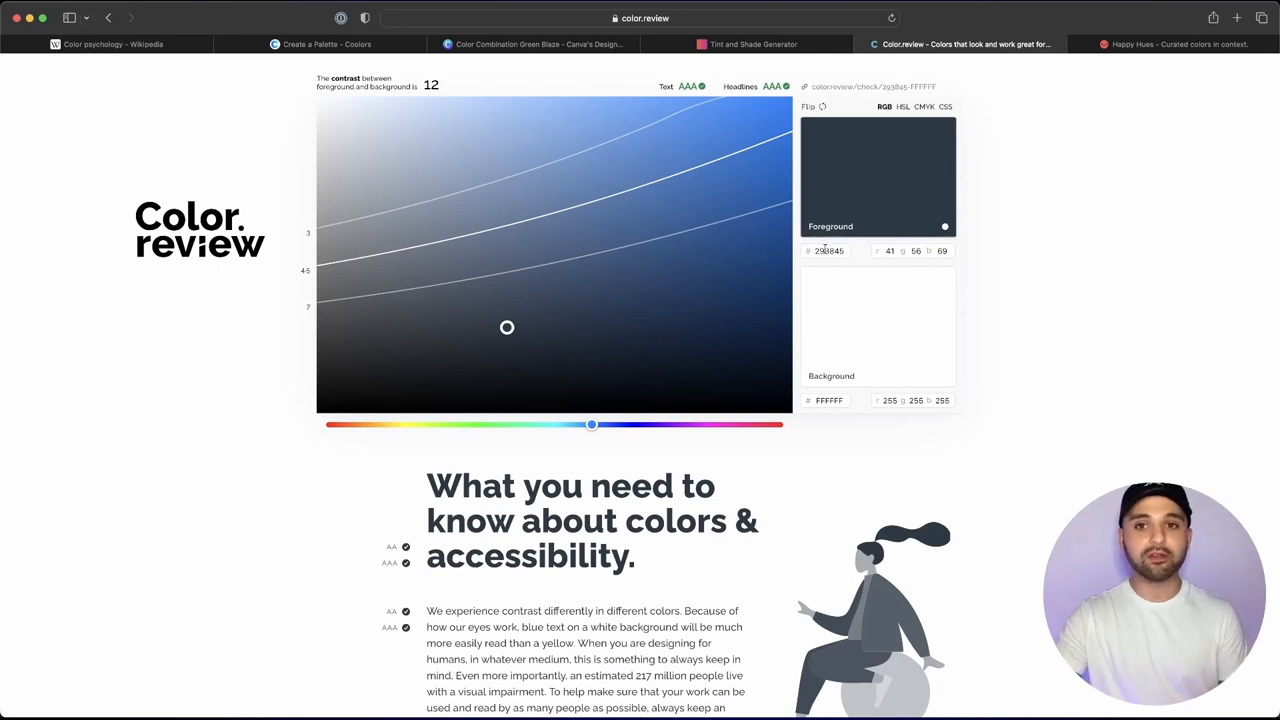
{"action": "left_click_drag", "start_coordinate": [592, 424], "coordinate": [510, 424]}
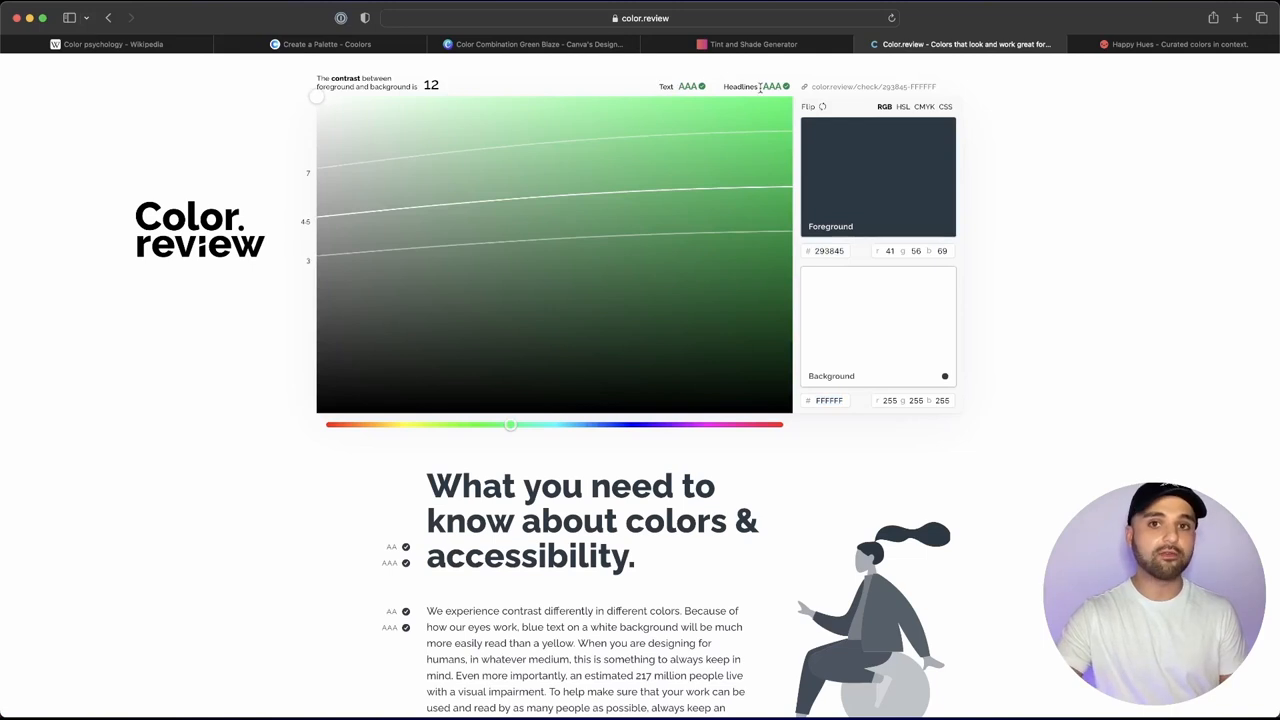
{"action": "mouse_move", "coordinate": [764, 92]}
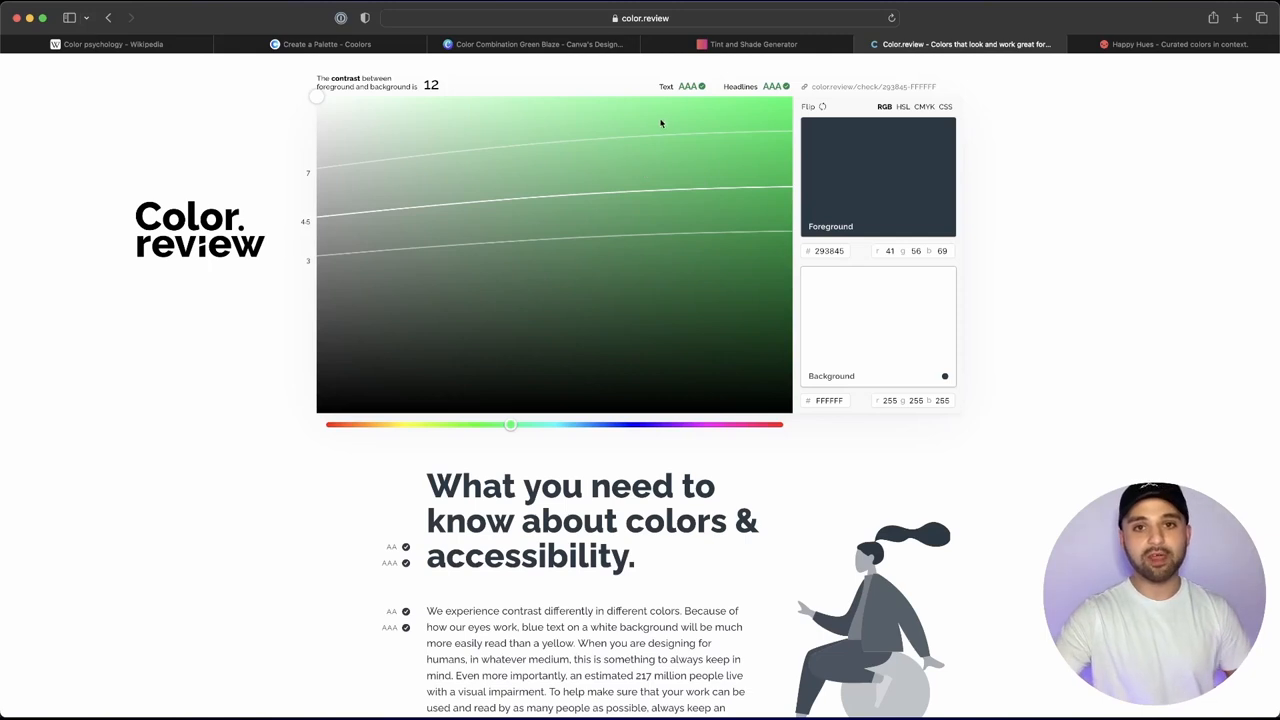
{"action": "mouse_move", "coordinate": [476, 90]}
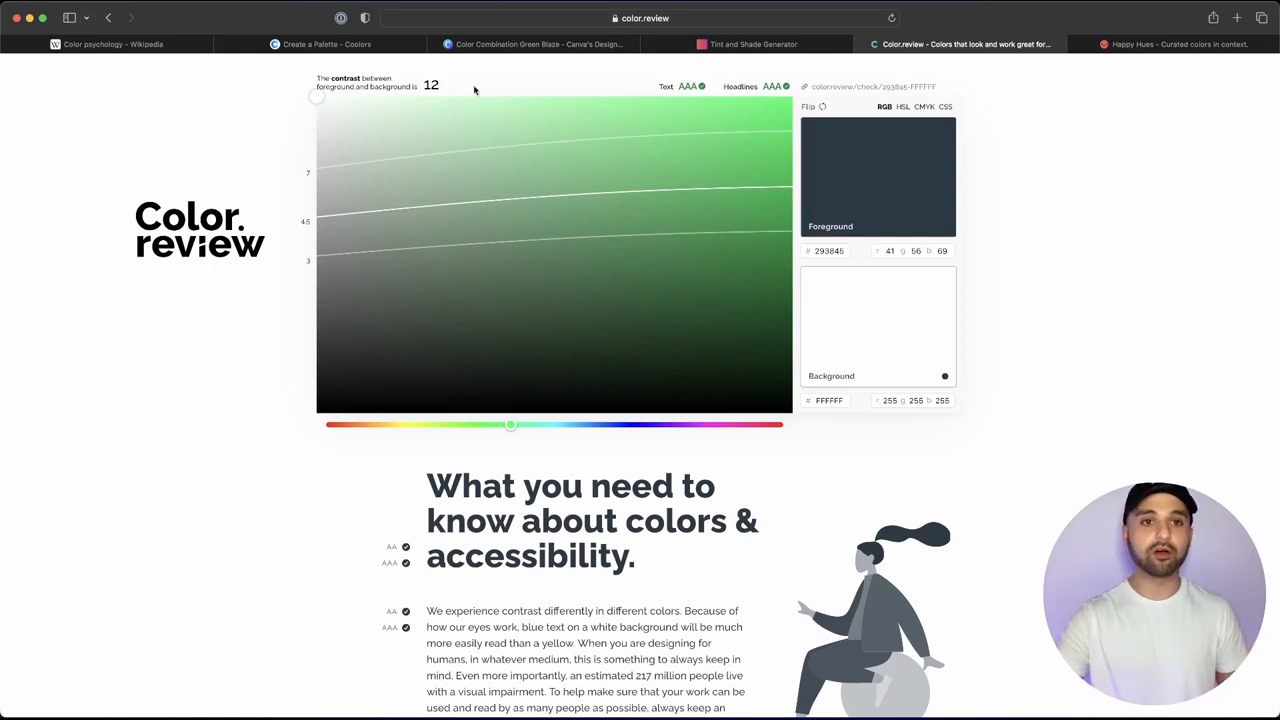
{"action": "left_click", "coordinate": [426, 160]}
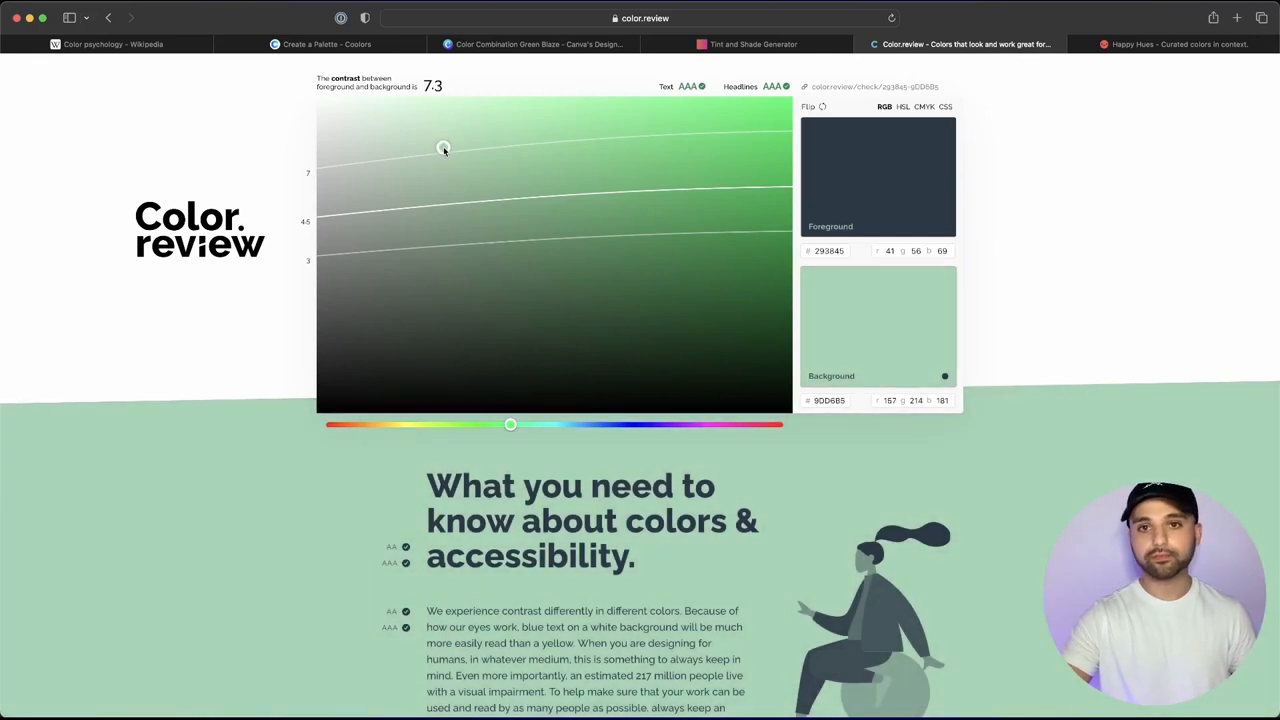
{"action": "left_click", "coordinate": [752, 44]}
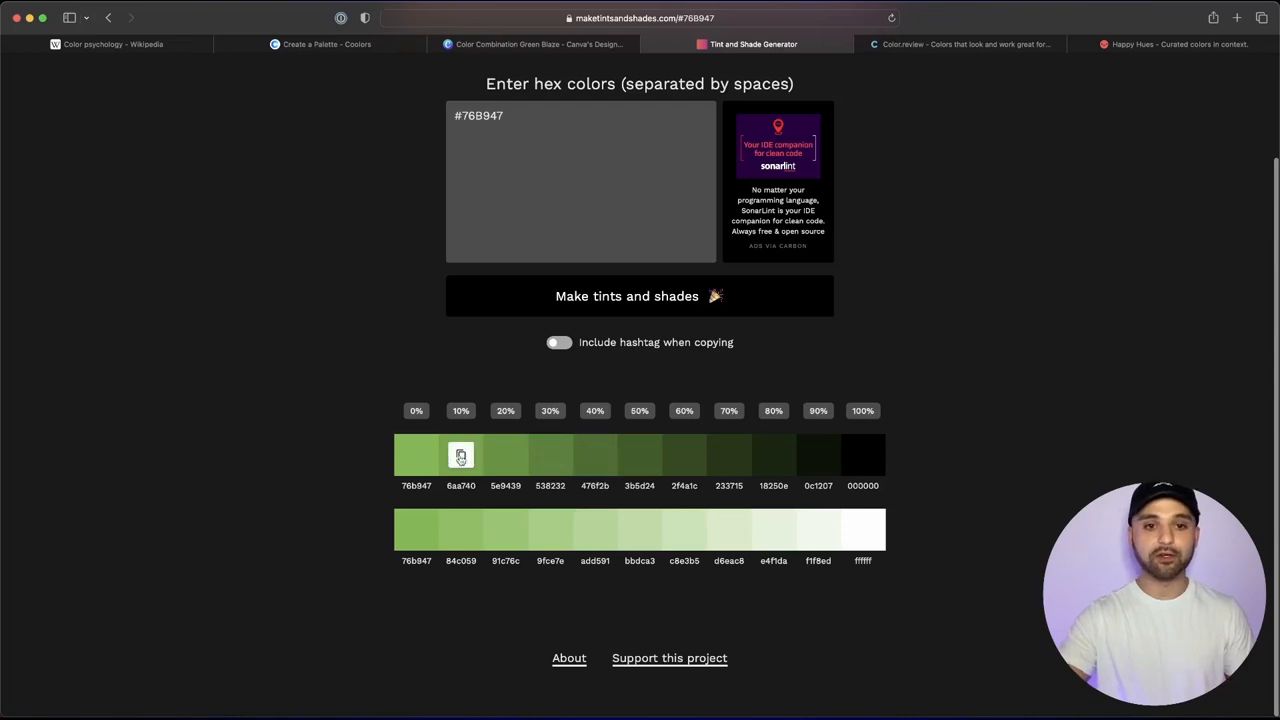
{"action": "mouse_move", "coordinate": [504, 456]}
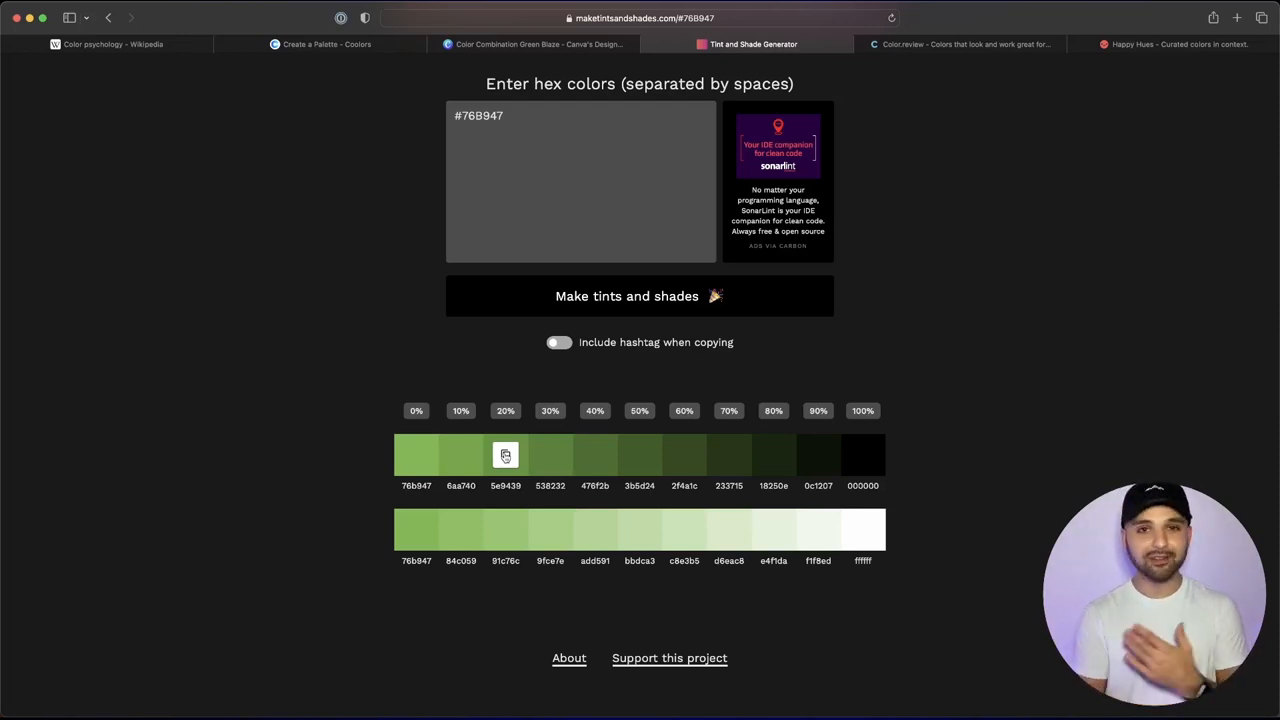
Step: Copy the 20% shade hex code 5e9439 of 76b947
{"action": "left_click", "coordinate": [1180, 44]}
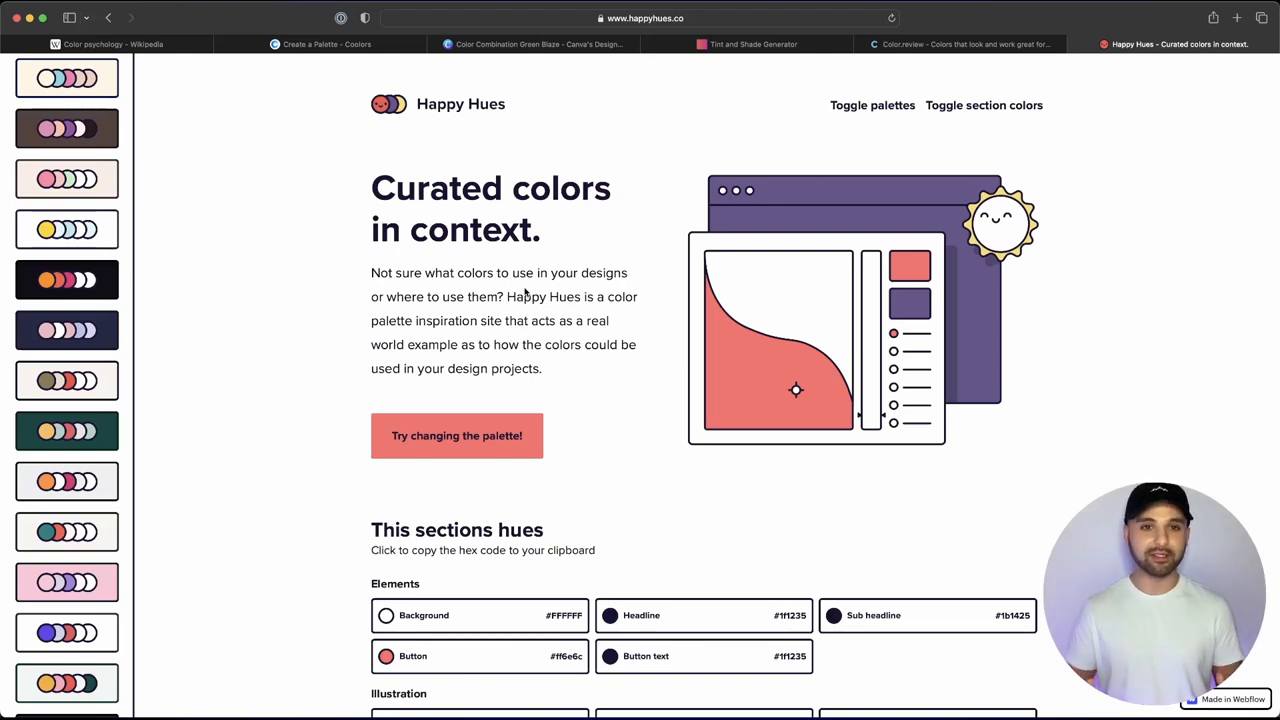
Step: Scroll Happy Hues past Color terminology to the Blue card in The psychology of color
{"action": "scroll", "scroll_direction": "down", "scroll_amount": 3}
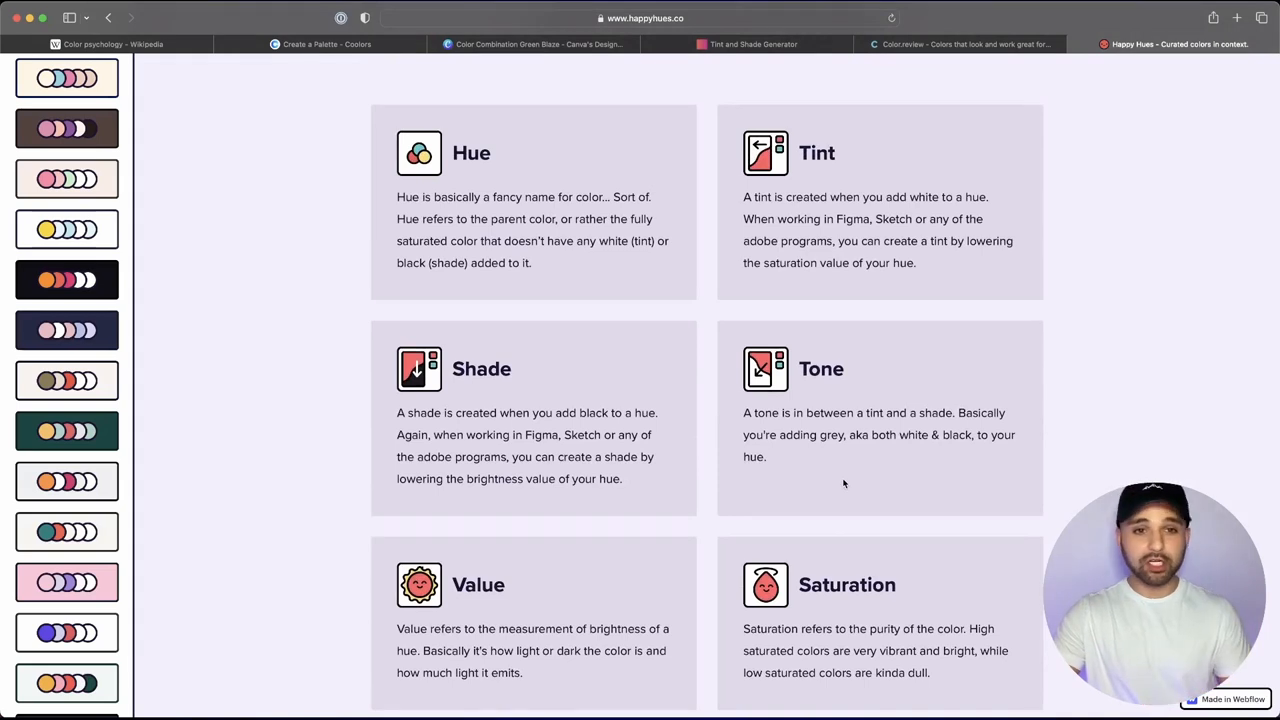
{"action": "scroll", "scroll_direction": "down", "scroll_amount": 3}
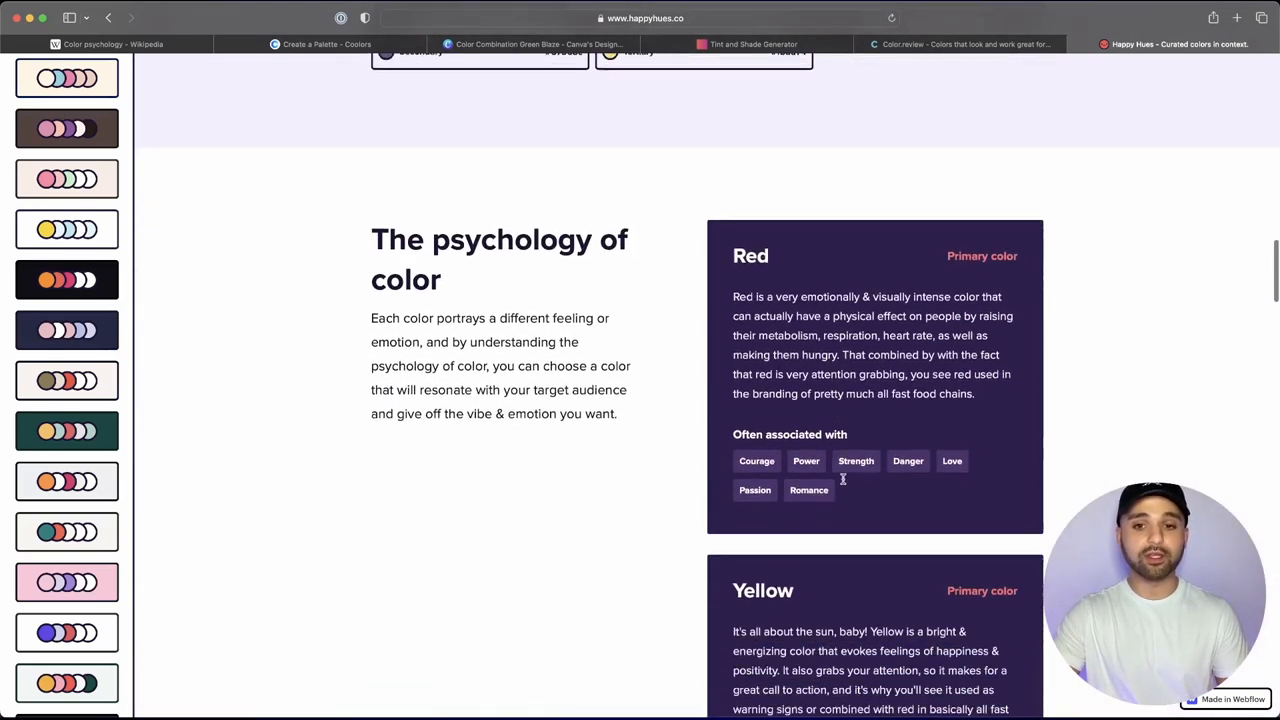
{"action": "scroll", "scroll_direction": "down", "scroll_amount": 3}
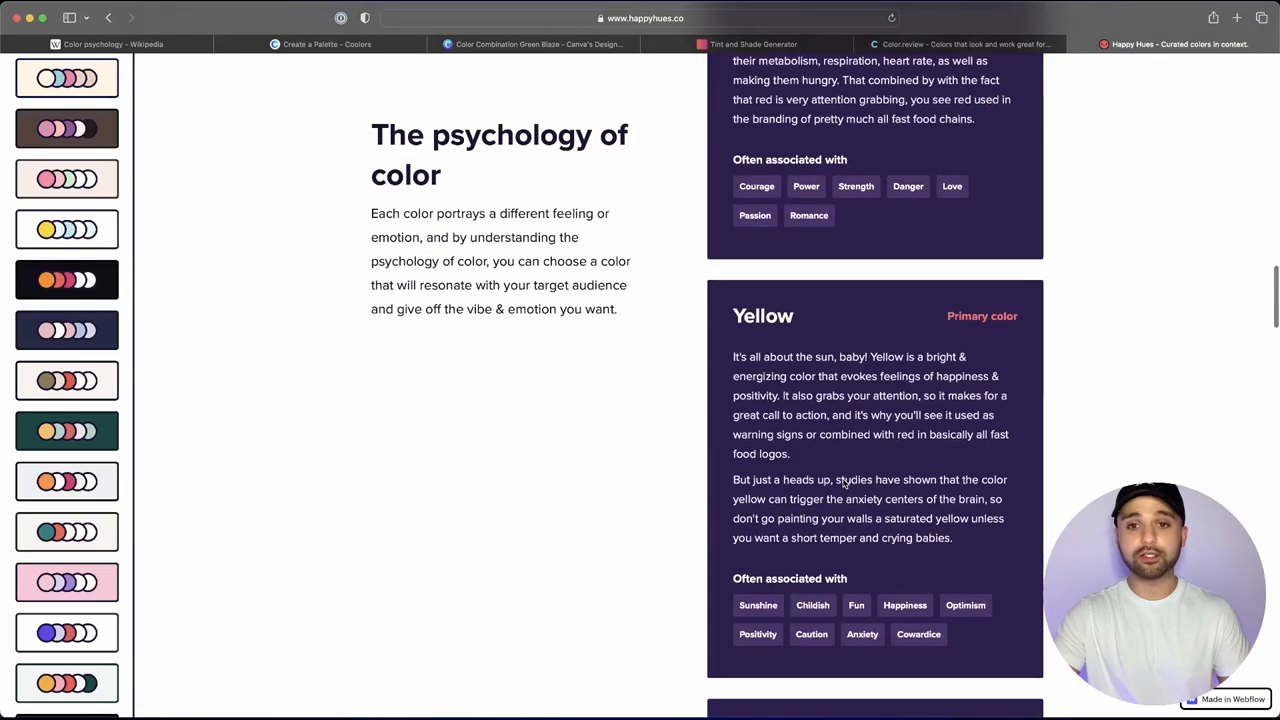
{"action": "scroll", "scroll_direction": "down", "scroll_amount": 3}
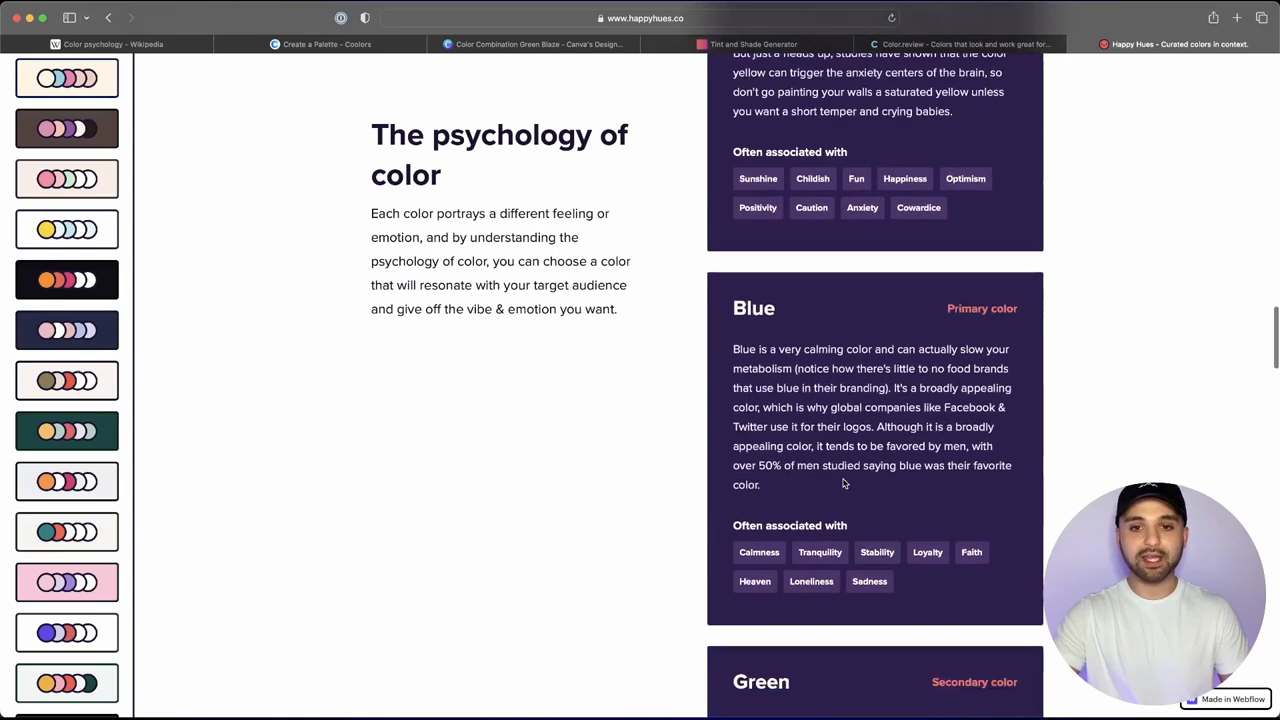
{"action": "scroll", "scroll_direction": "down", "scroll_amount": 3}
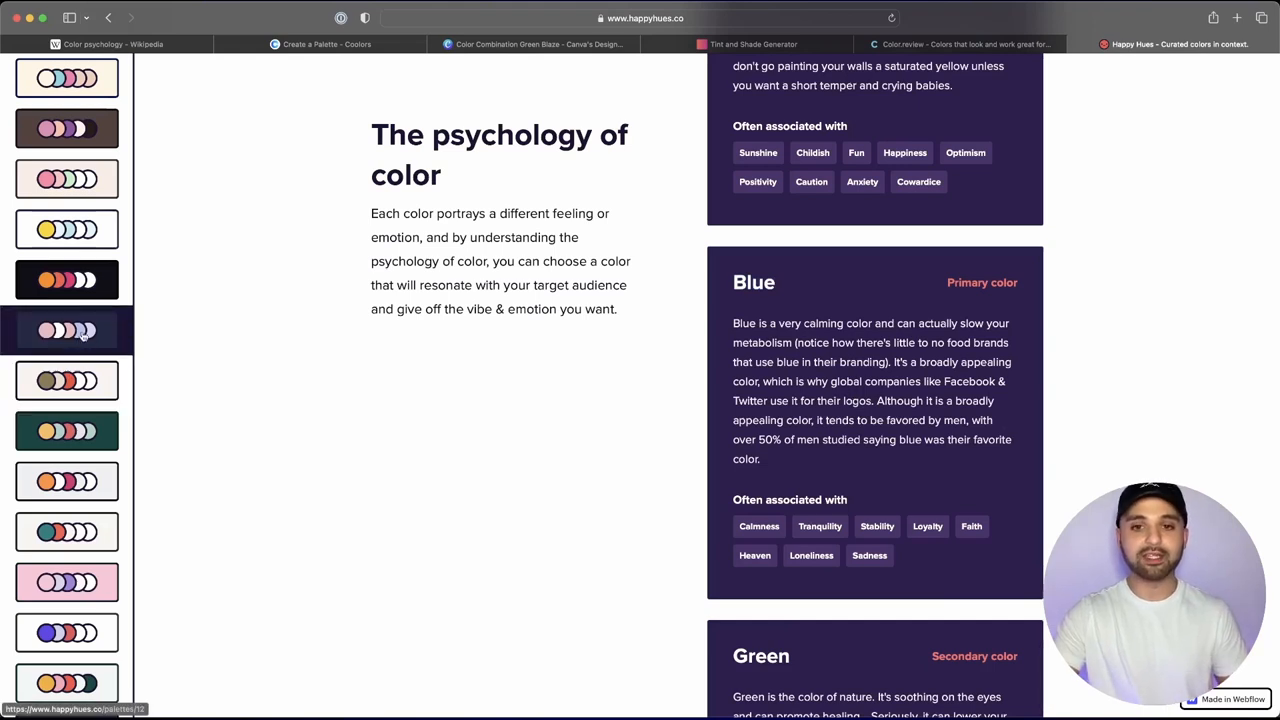
Step: Copy the Card text highlight code #ff6e6c and scroll on to 'Who's behind Happy Hues?'
{"action": "scroll", "scroll_direction": "down", "scroll_amount": 3}
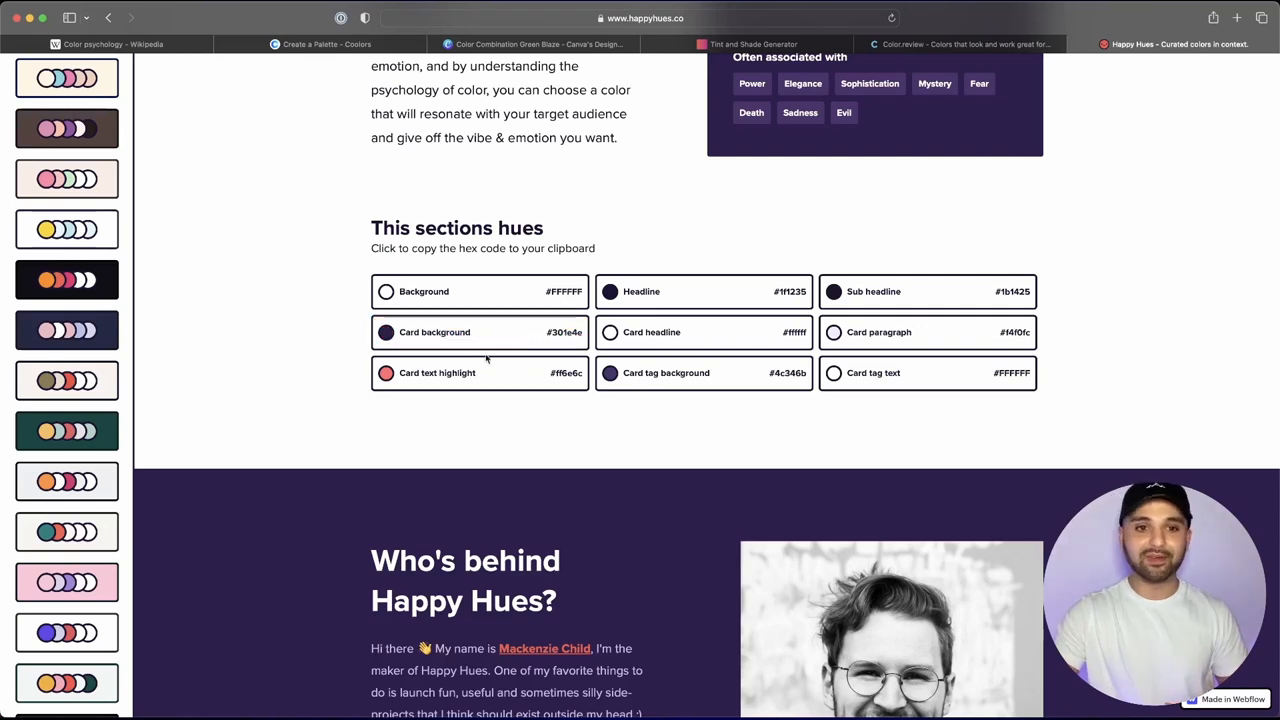
{"action": "left_click", "coordinate": [456, 384]}
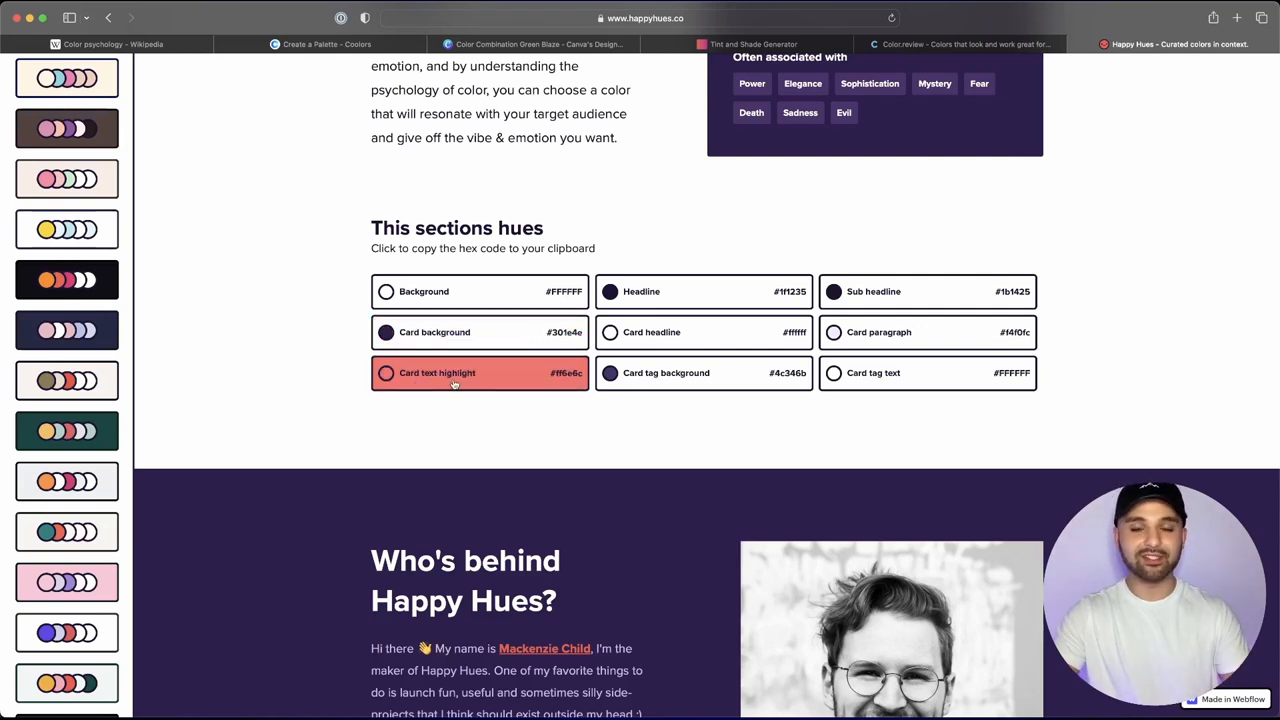
{"action": "scroll", "scroll_direction": "down", "scroll_amount": 3}
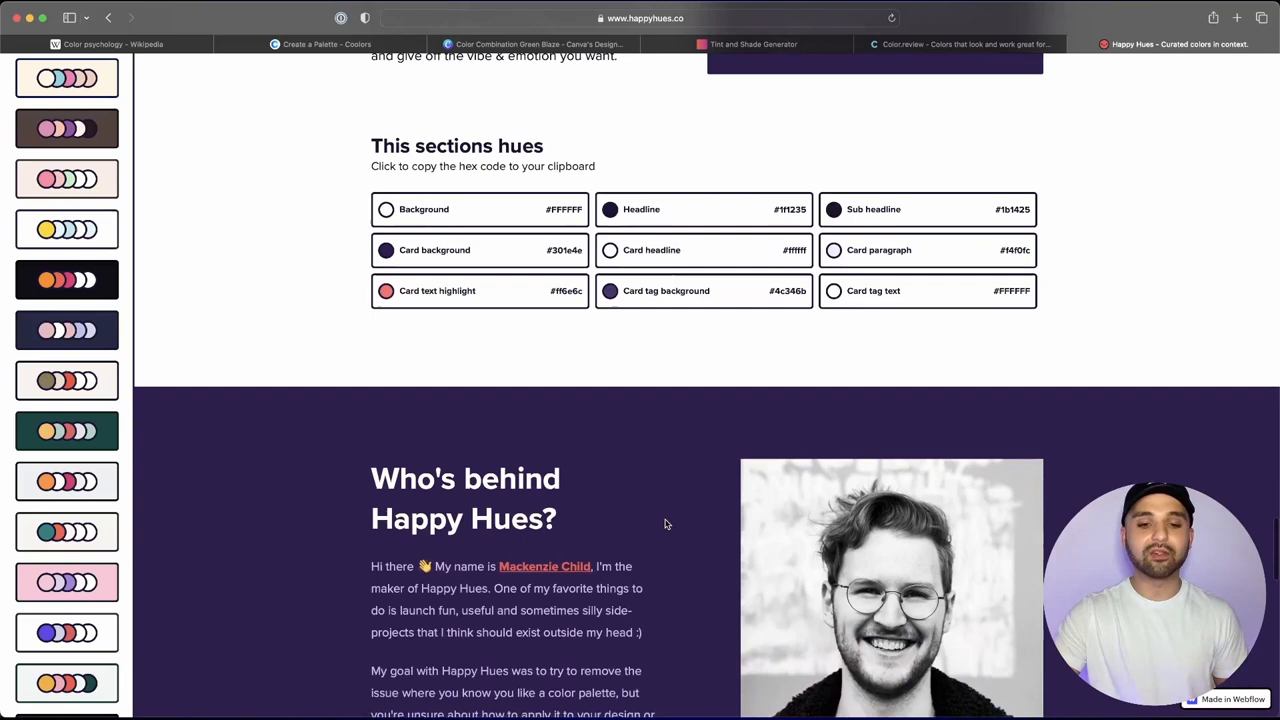
{"action": "scroll", "scroll_direction": "down", "scroll_amount": 3}
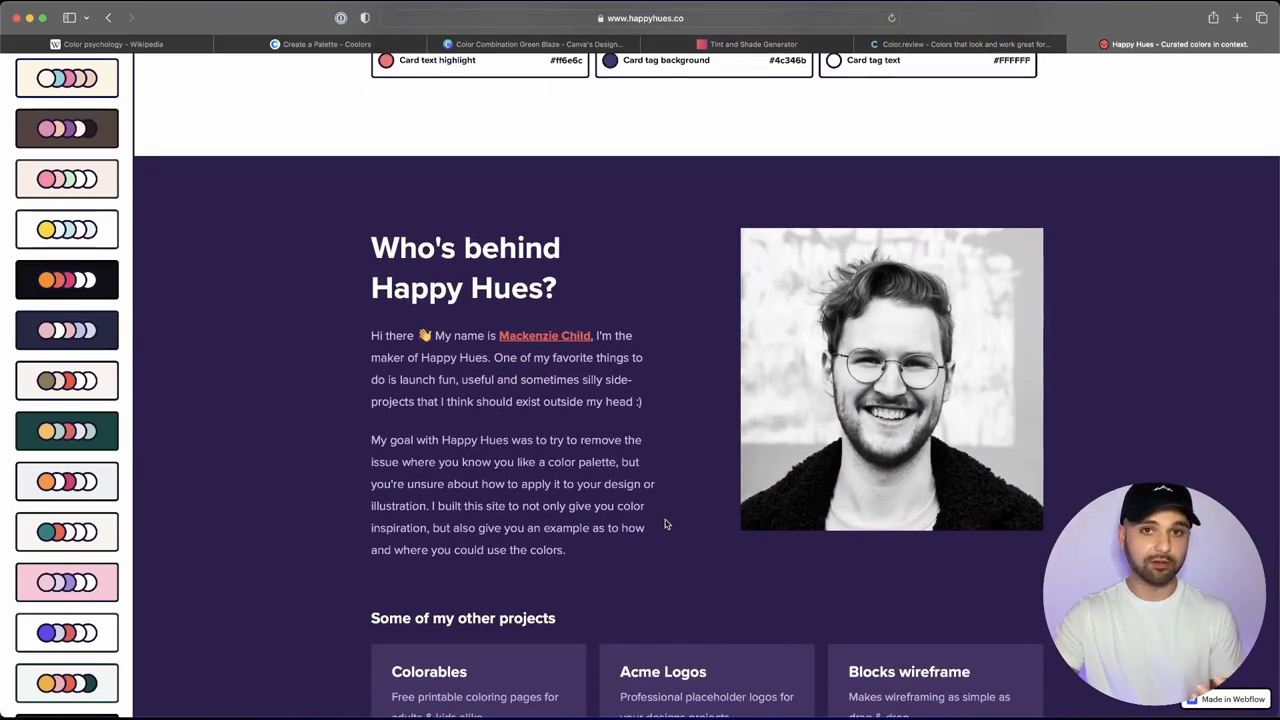
{"action": "mouse_move", "coordinate": [140, 420]}
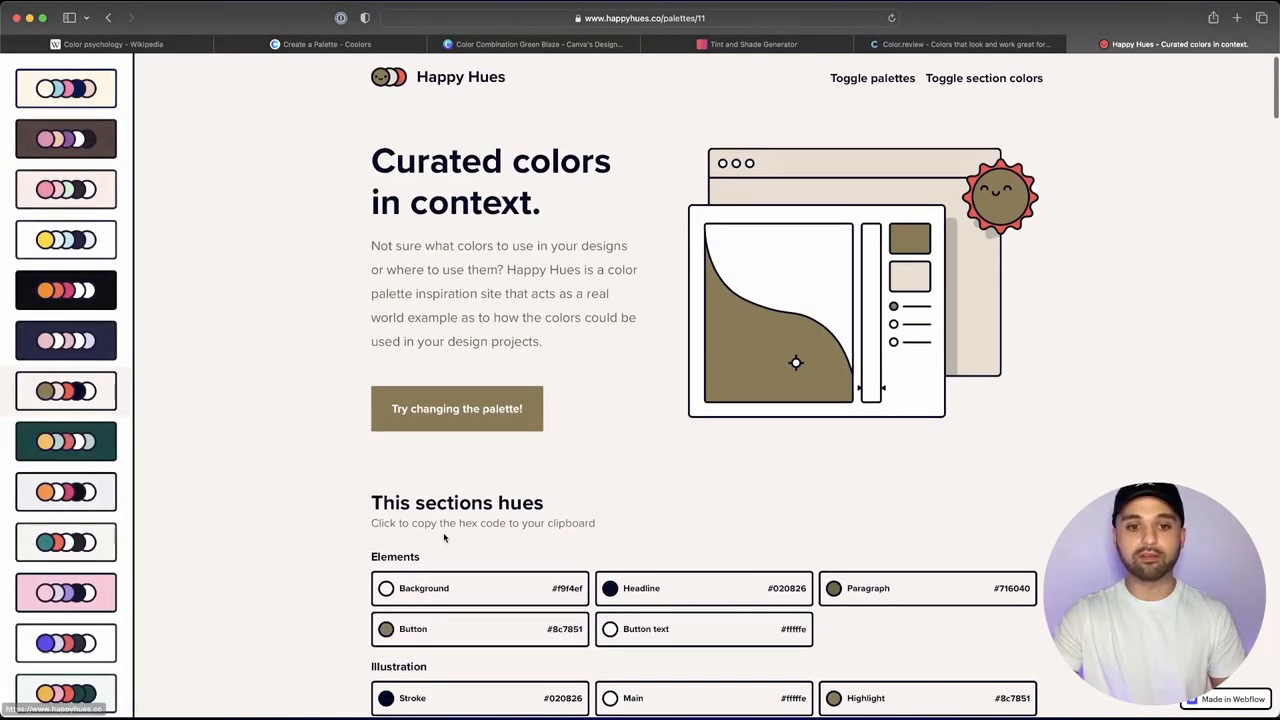
{"action": "mouse_move", "coordinate": [972, 308]}
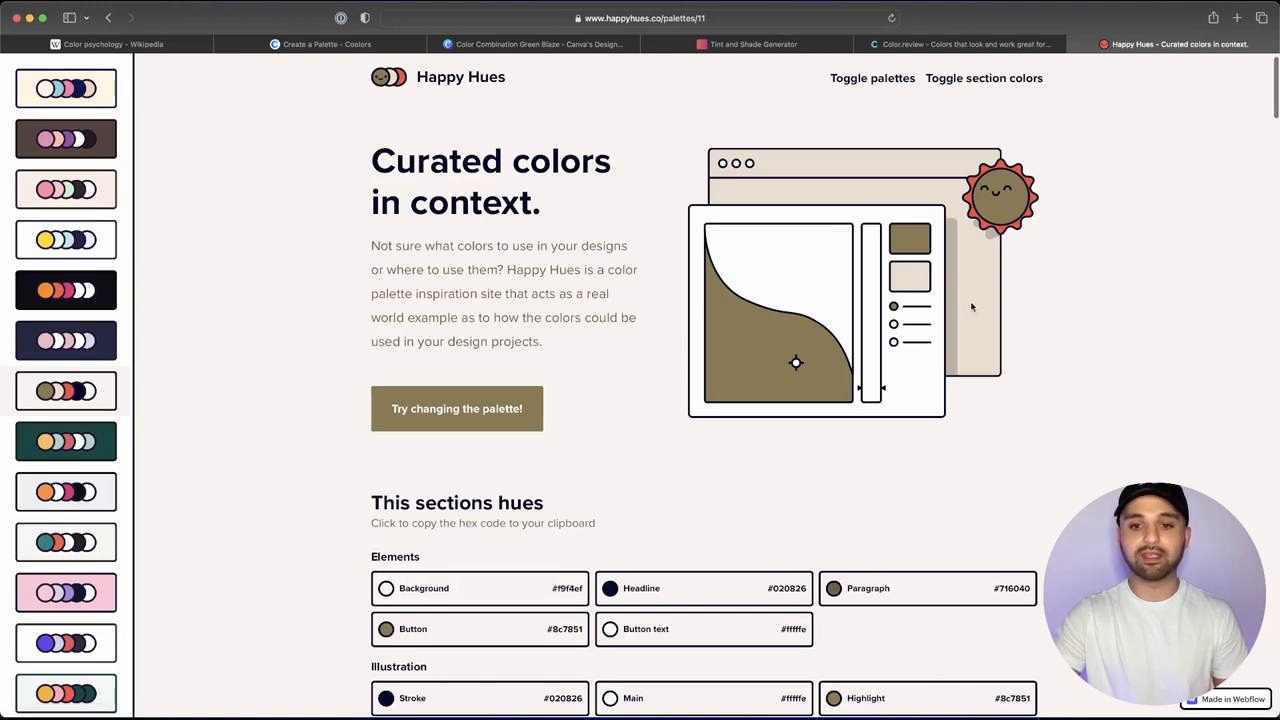
Step: Scroll through each 'This sections hues' list of the brown and beige palette down to the footer
{"action": "scroll", "scroll_direction": "down", "scroll_amount": 3}
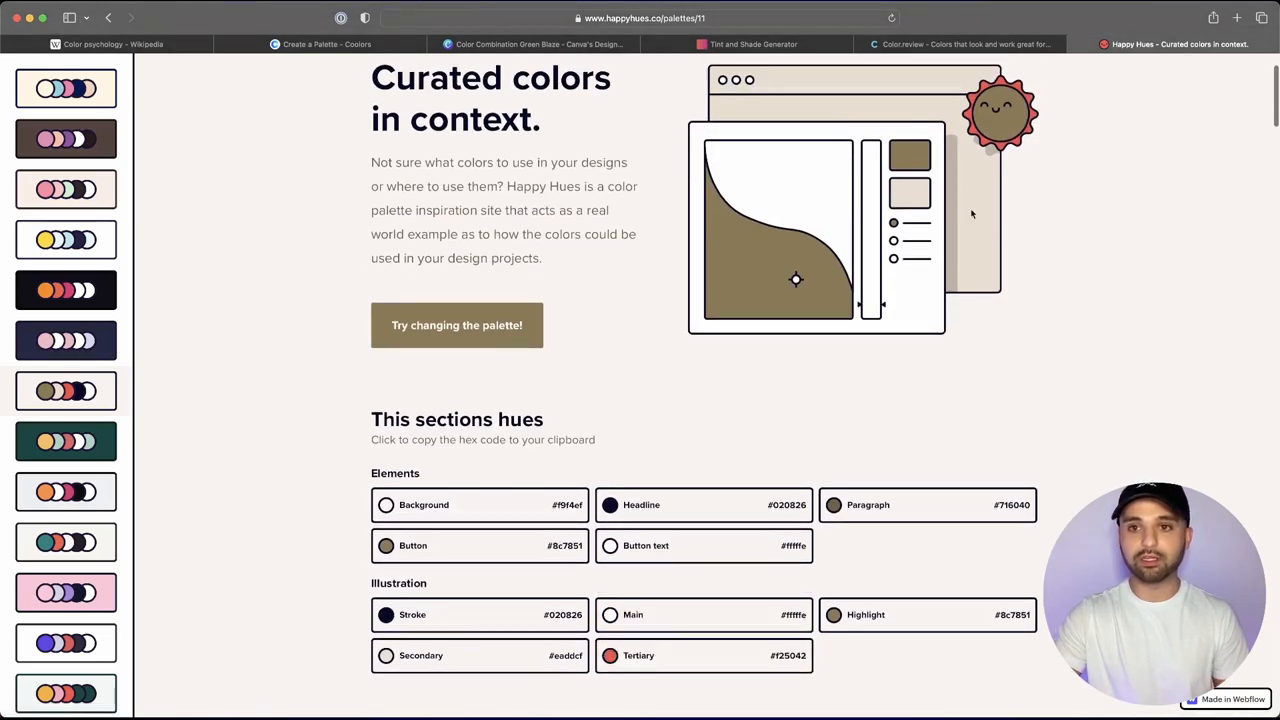
{"action": "mouse_move", "coordinate": [1050, 172]}
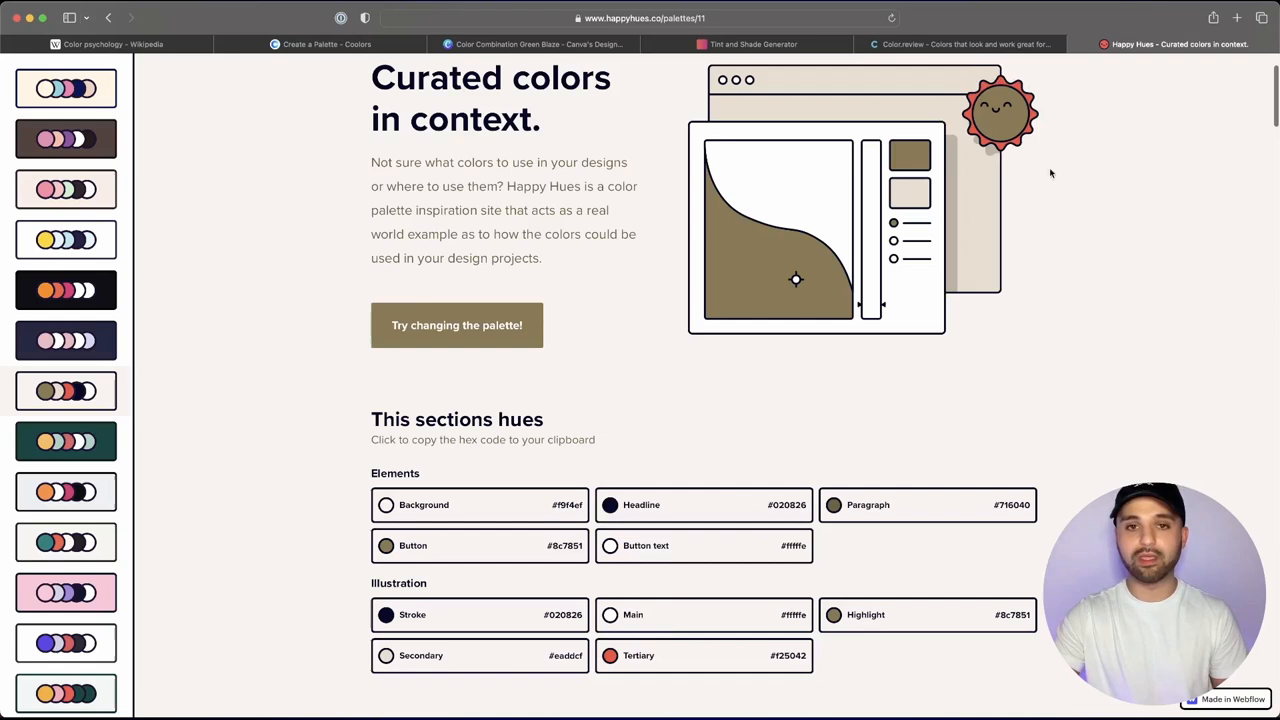
{"action": "scroll", "scroll_direction": "down", "scroll_amount": 3}
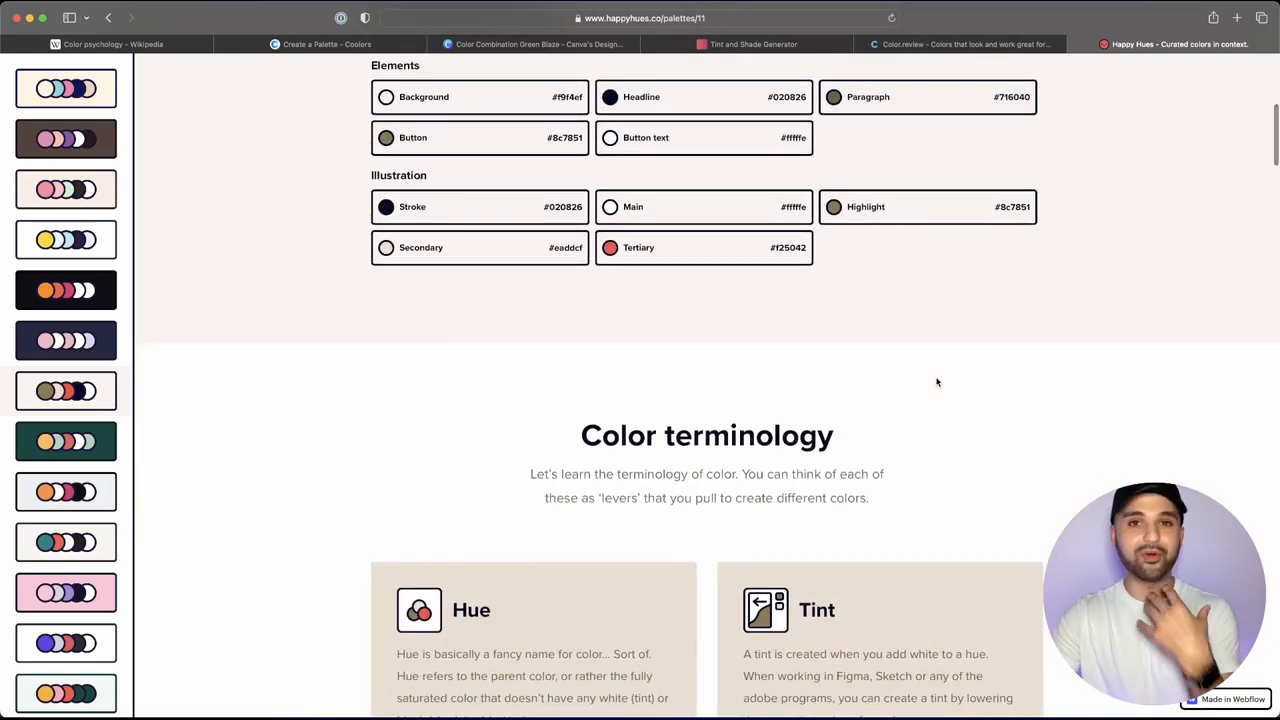
{"action": "scroll", "scroll_direction": "down", "scroll_amount": 3}
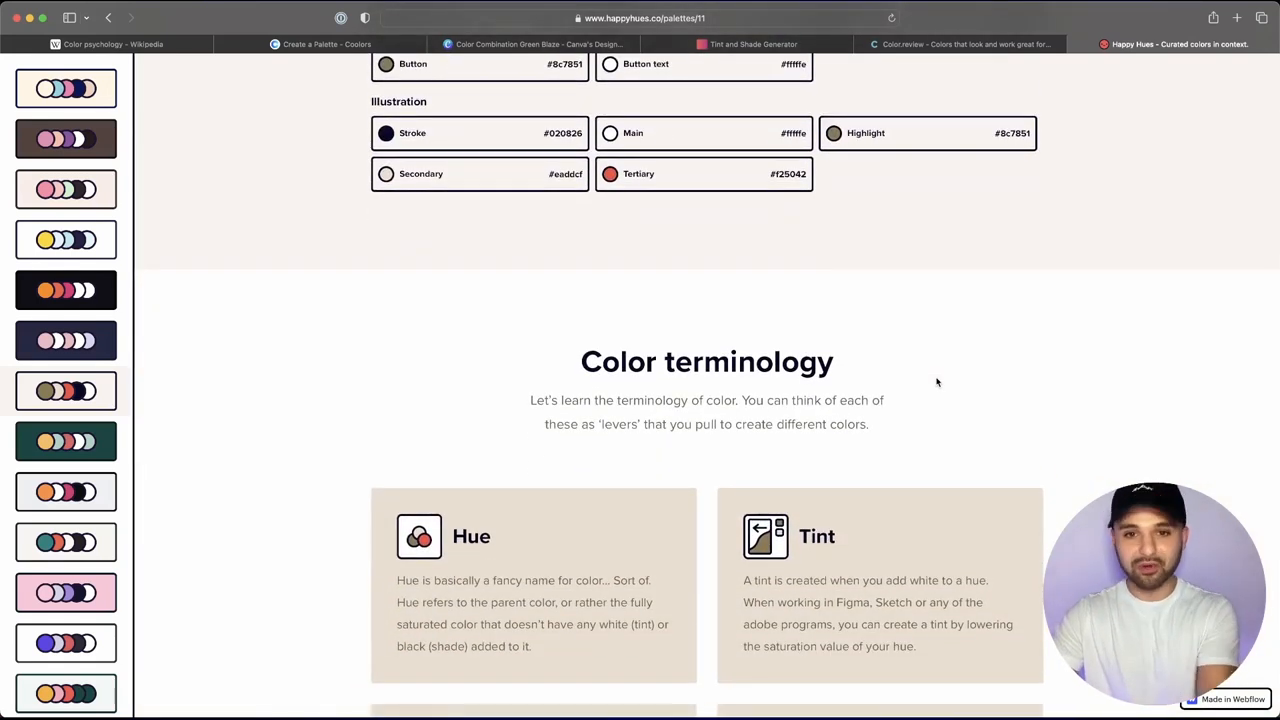
{"action": "scroll", "scroll_direction": "down", "scroll_amount": 3}
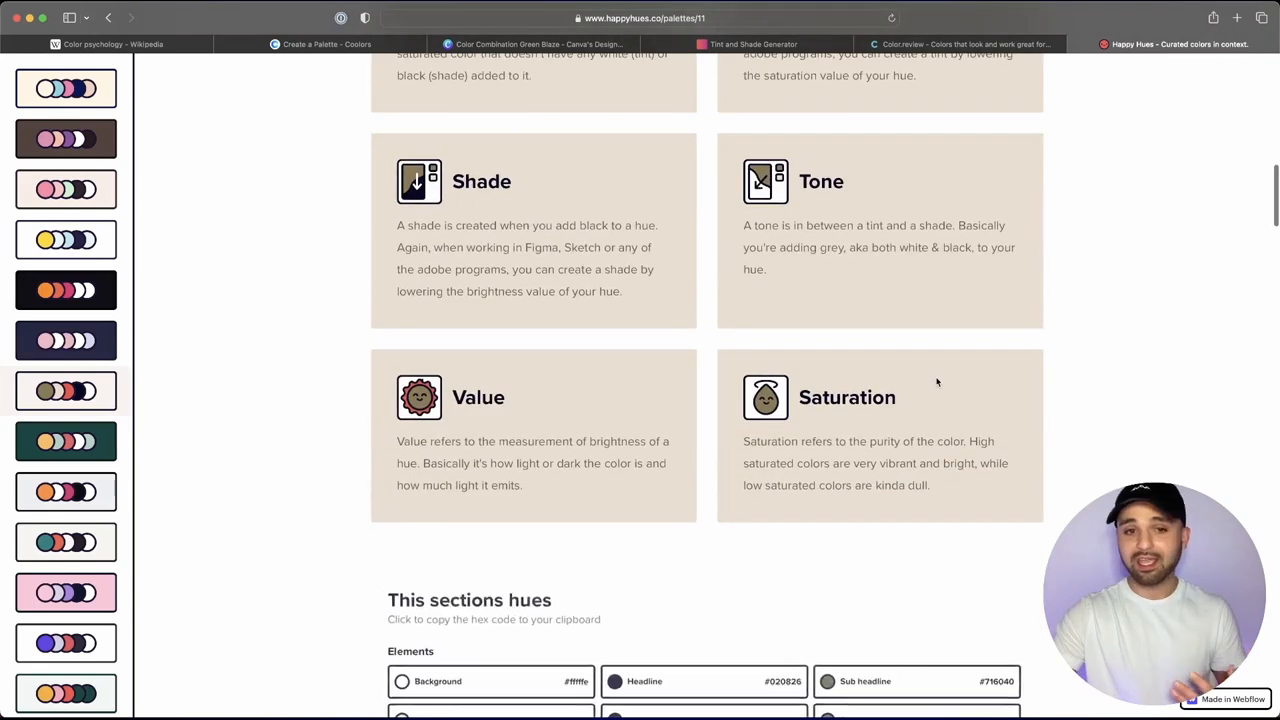
{"action": "scroll", "scroll_direction": "down", "scroll_amount": 3}
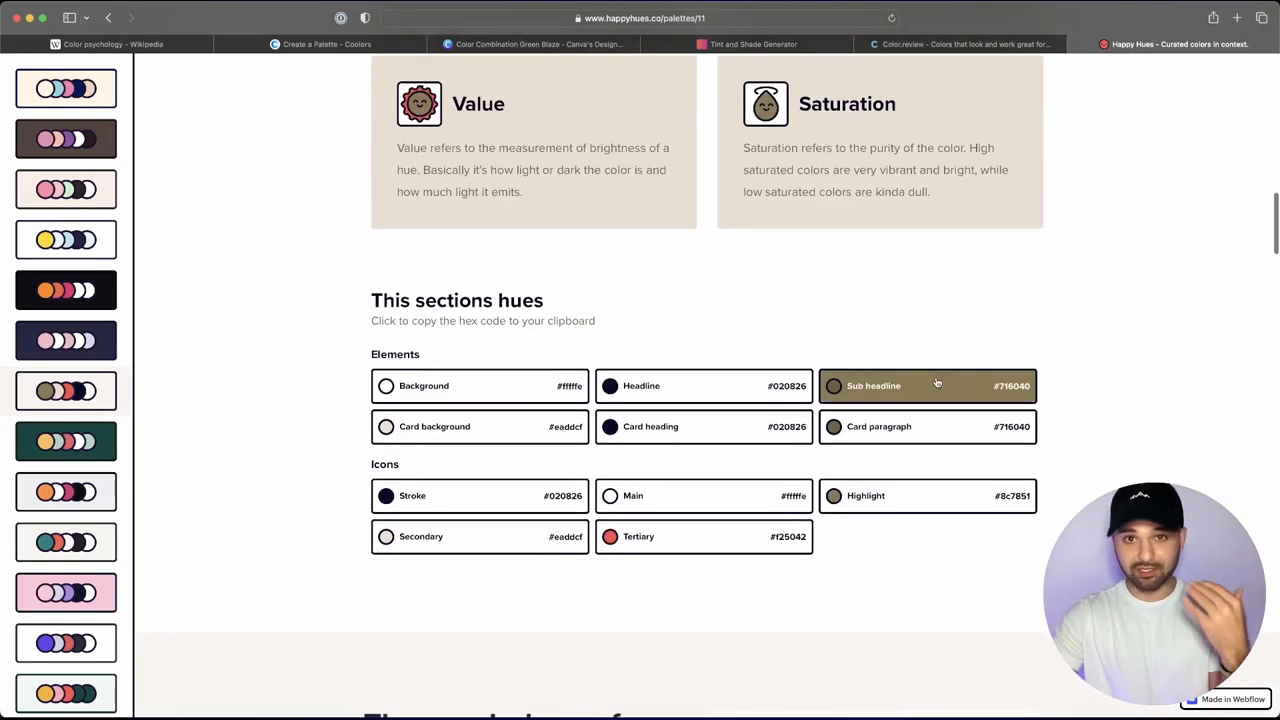
{"action": "scroll", "scroll_direction": "down", "scroll_amount": 3}
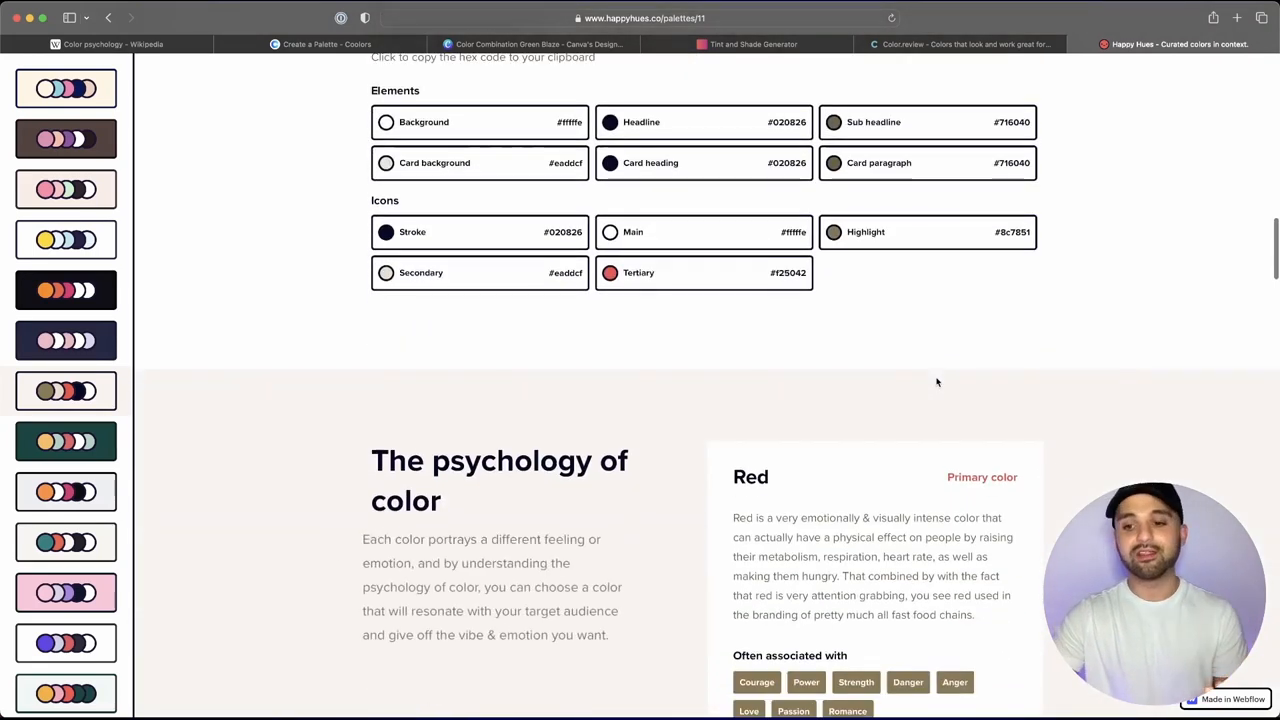
{"action": "scroll", "scroll_direction": "down", "scroll_amount": 3}
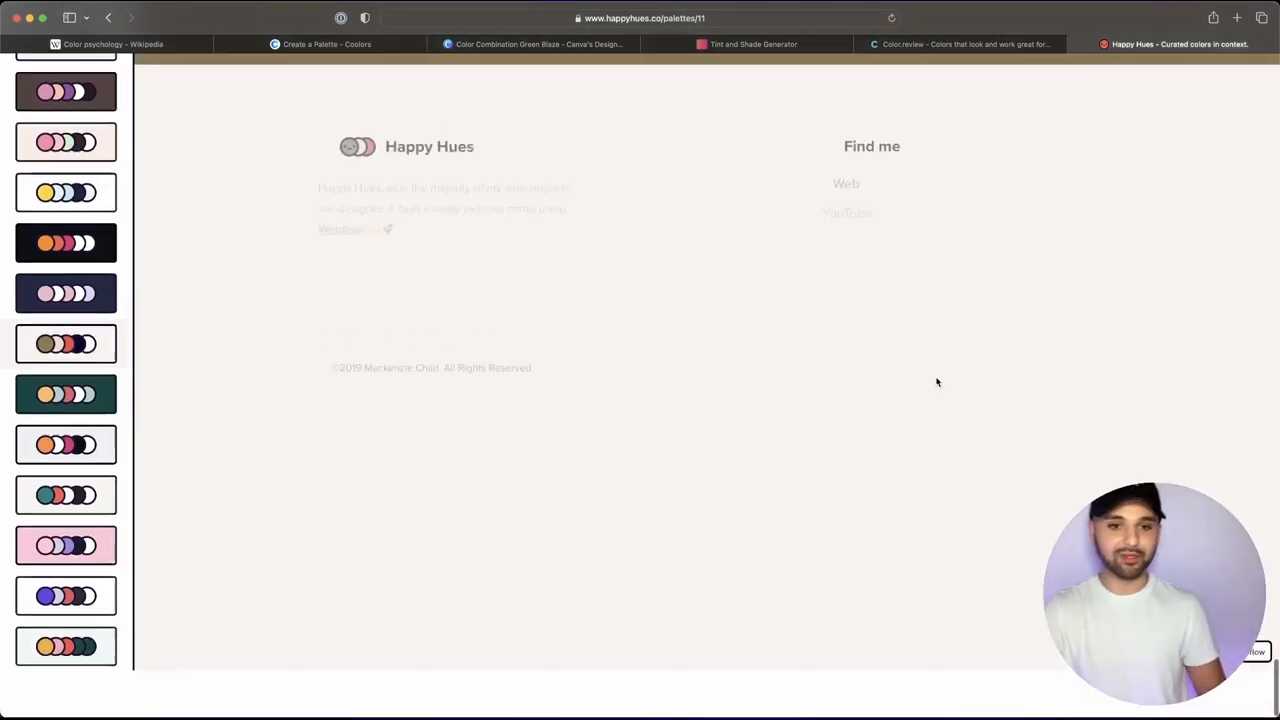